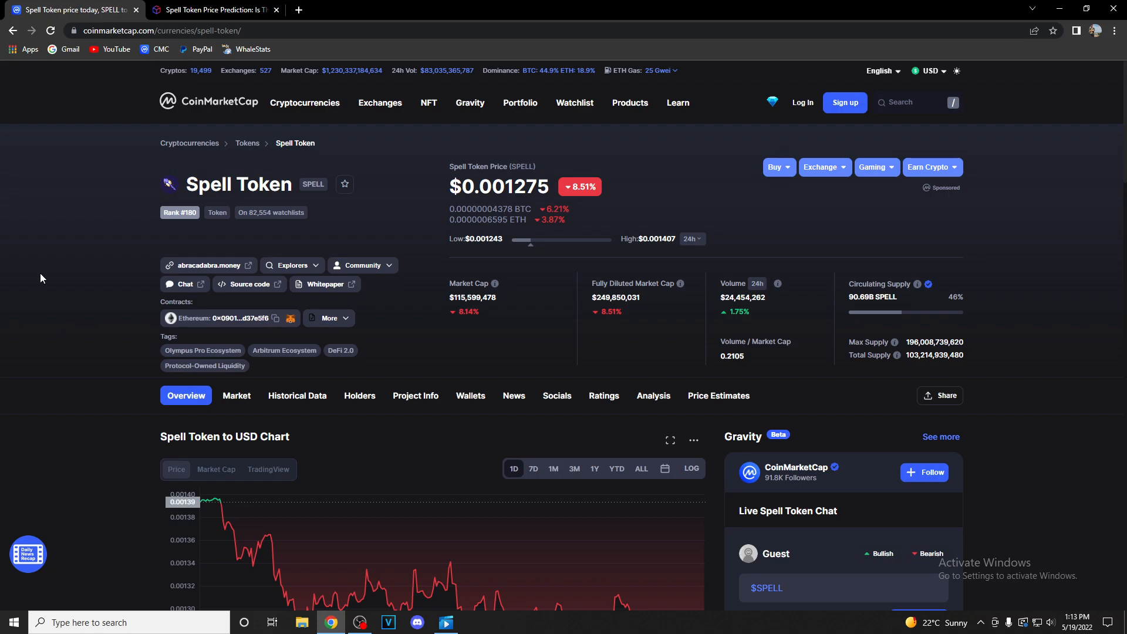
pyautogui.moveTo(122, 205)
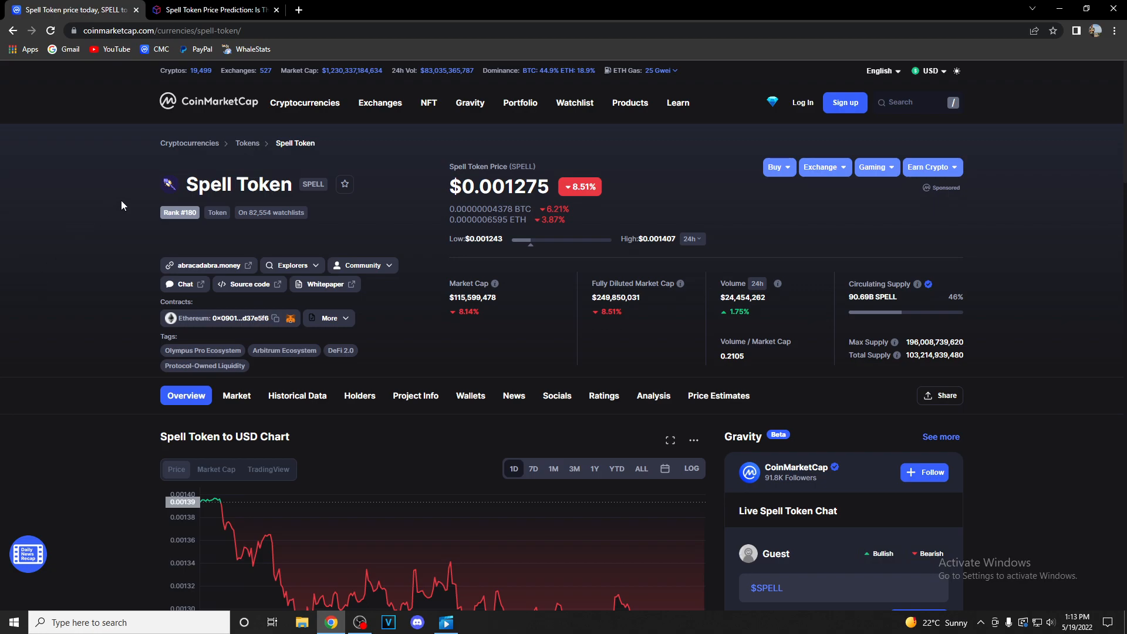
pyautogui.moveTo(128, 220)
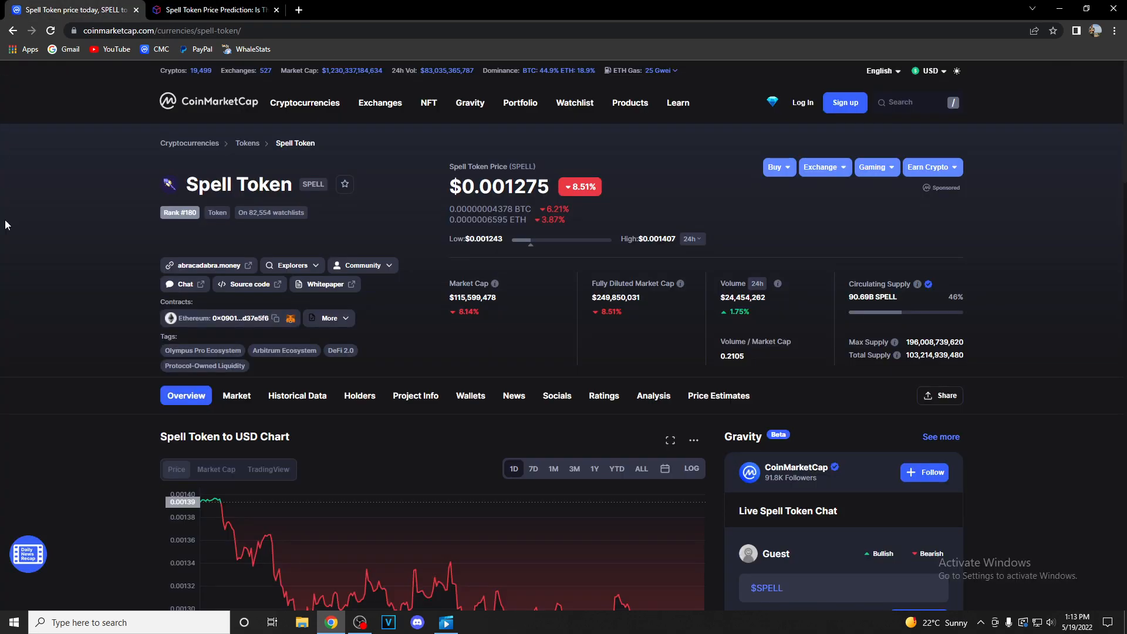
# Step: Review the Spell Token stats on CoinMarketCap, highlighting the watchlist count figure
pyautogui.scroll(-3)
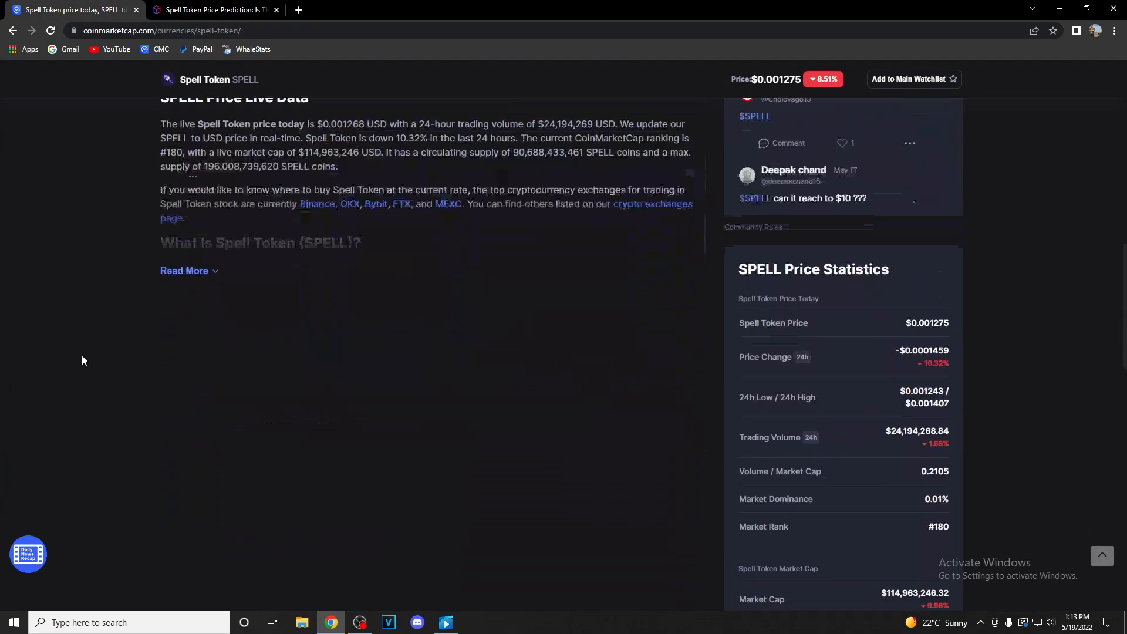
pyautogui.scroll(-3)
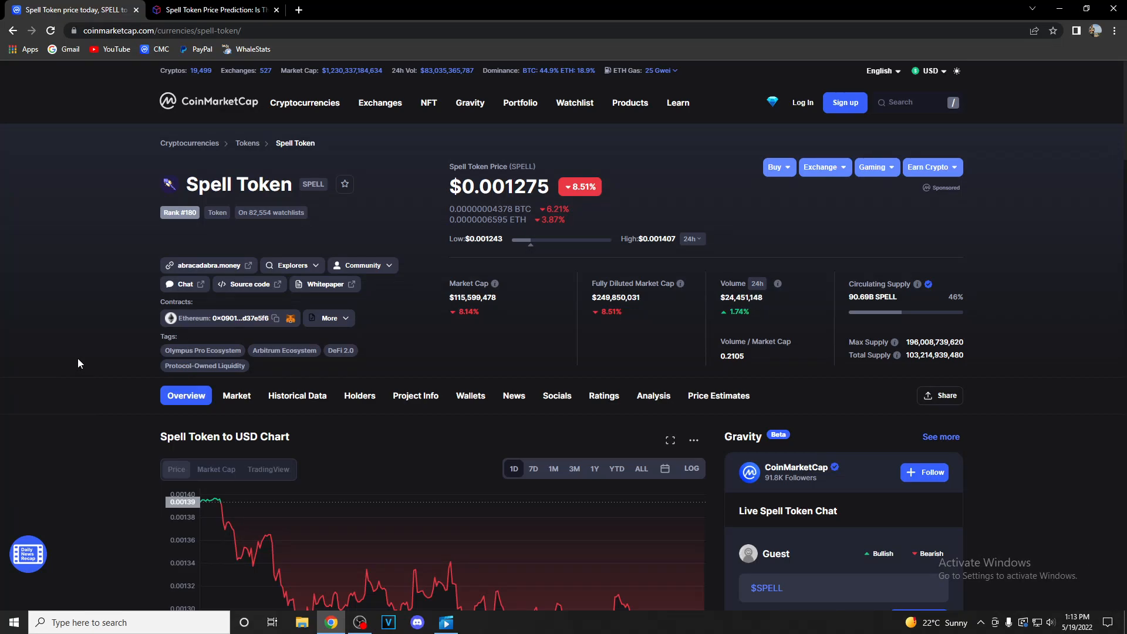
pyautogui.moveTo(101, 275)
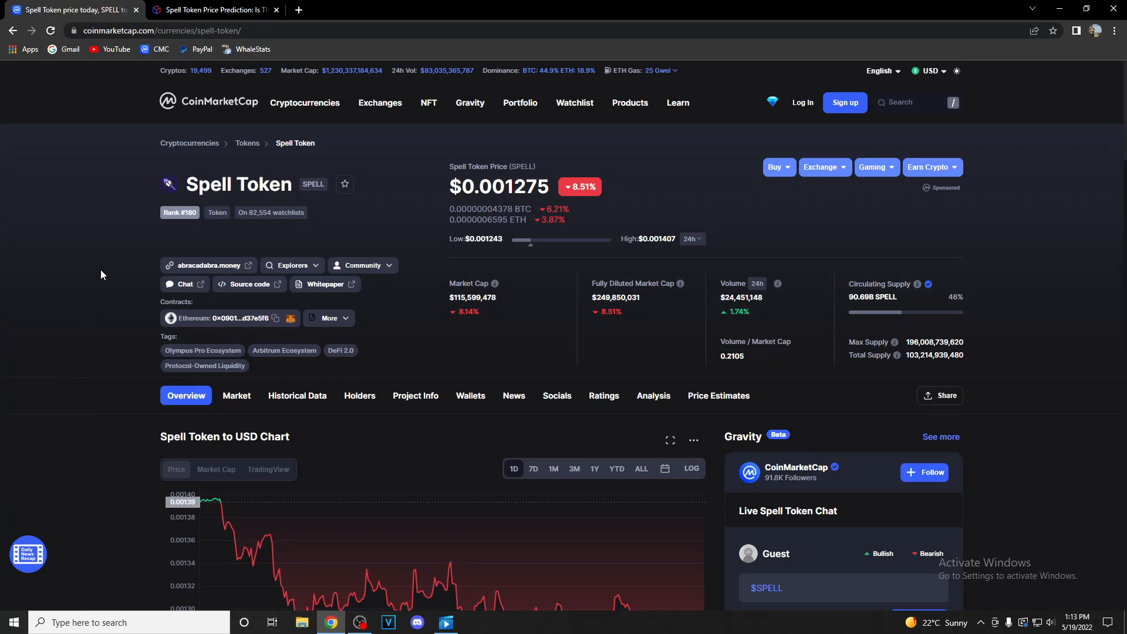
pyautogui.doubleClick(209, 183)
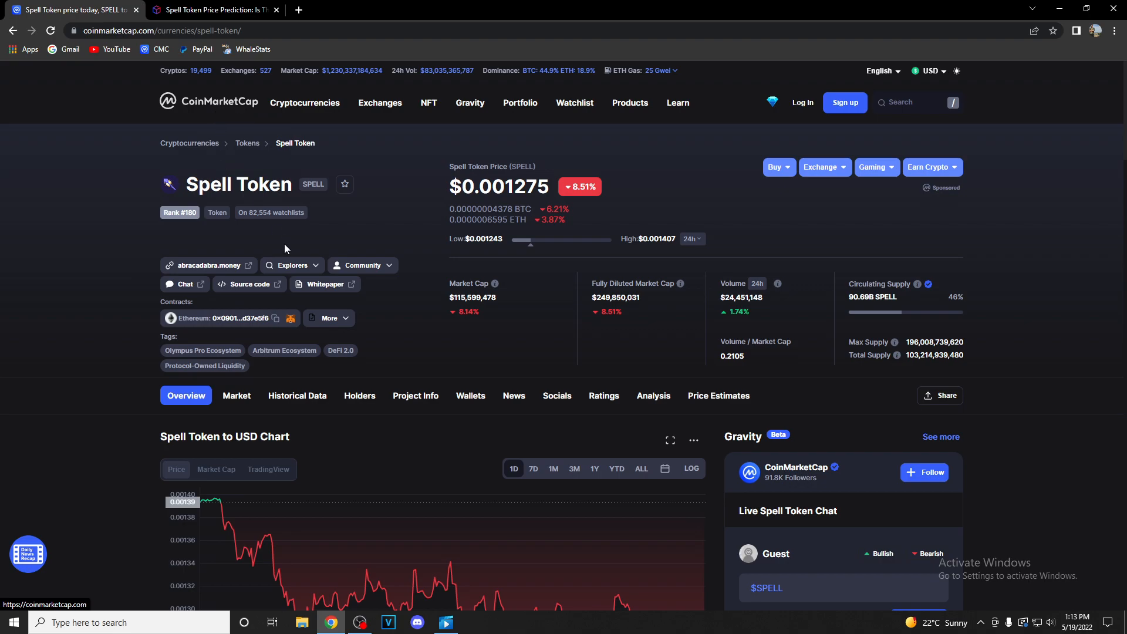
pyautogui.doubleClick(271, 212)
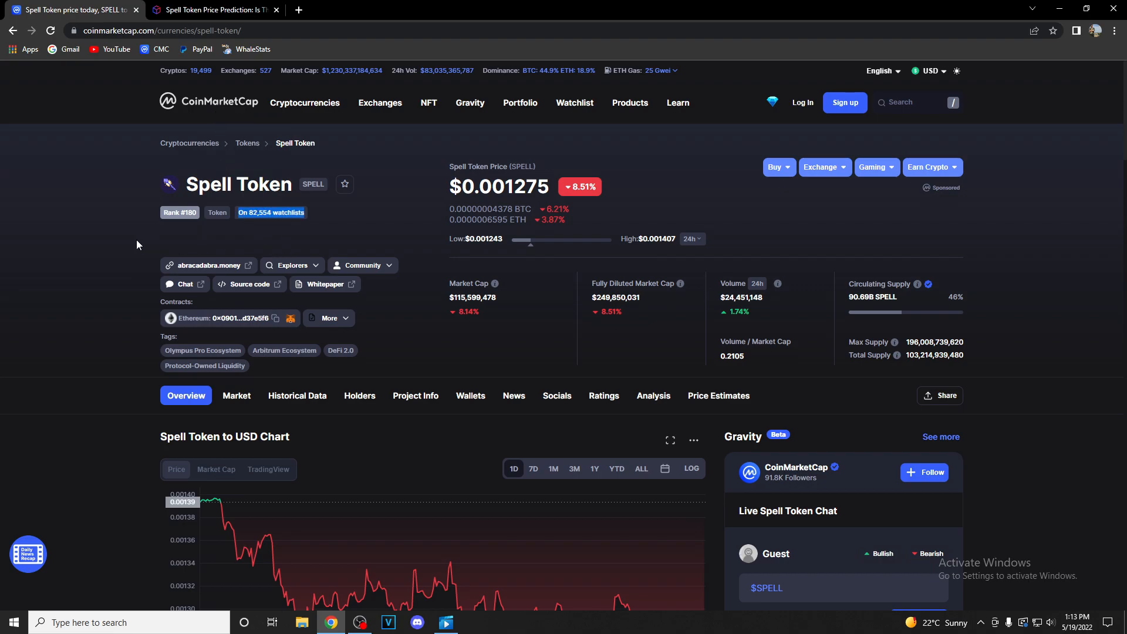
pyautogui.moveTo(399, 206)
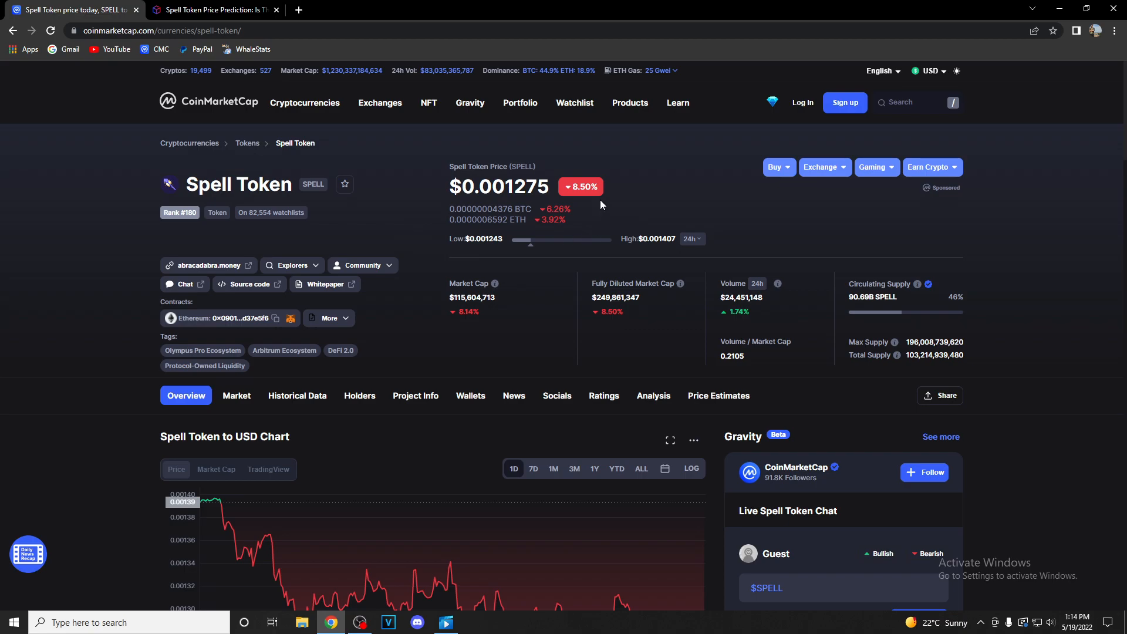
pyautogui.moveTo(577, 204)
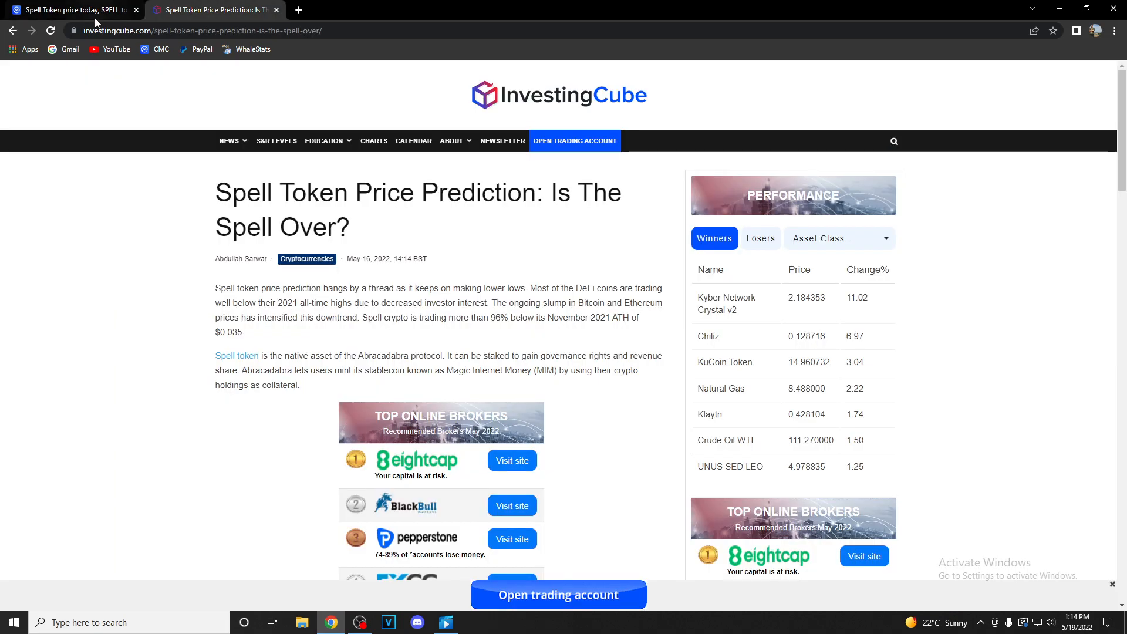
pyautogui.click(71, 10)
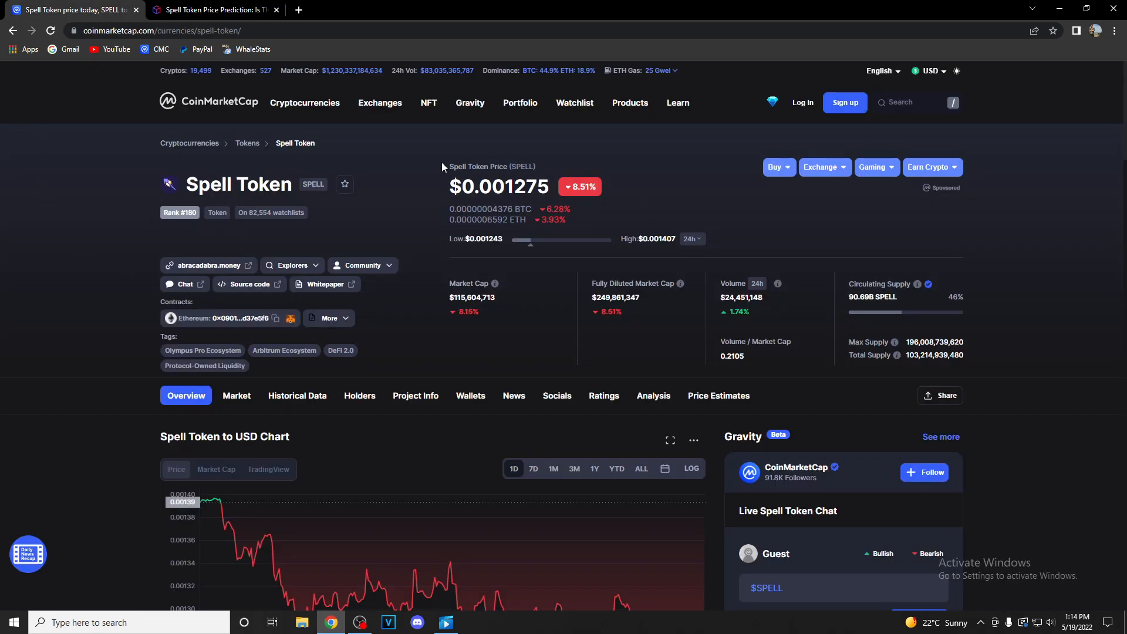
pyautogui.moveTo(494, 283)
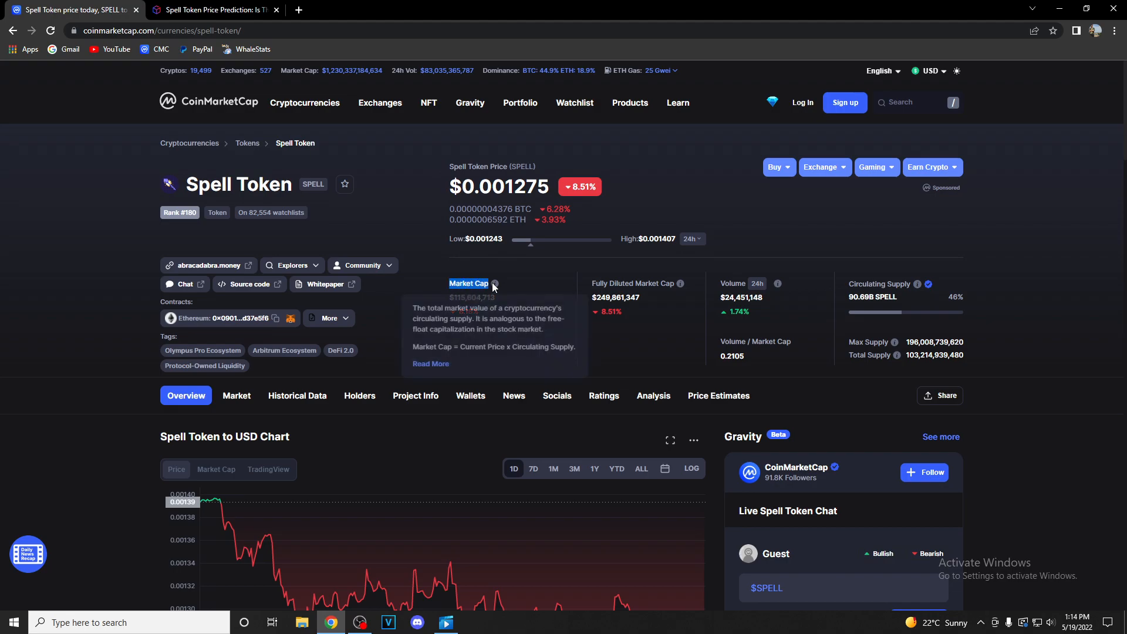
pyautogui.moveTo(387, 336)
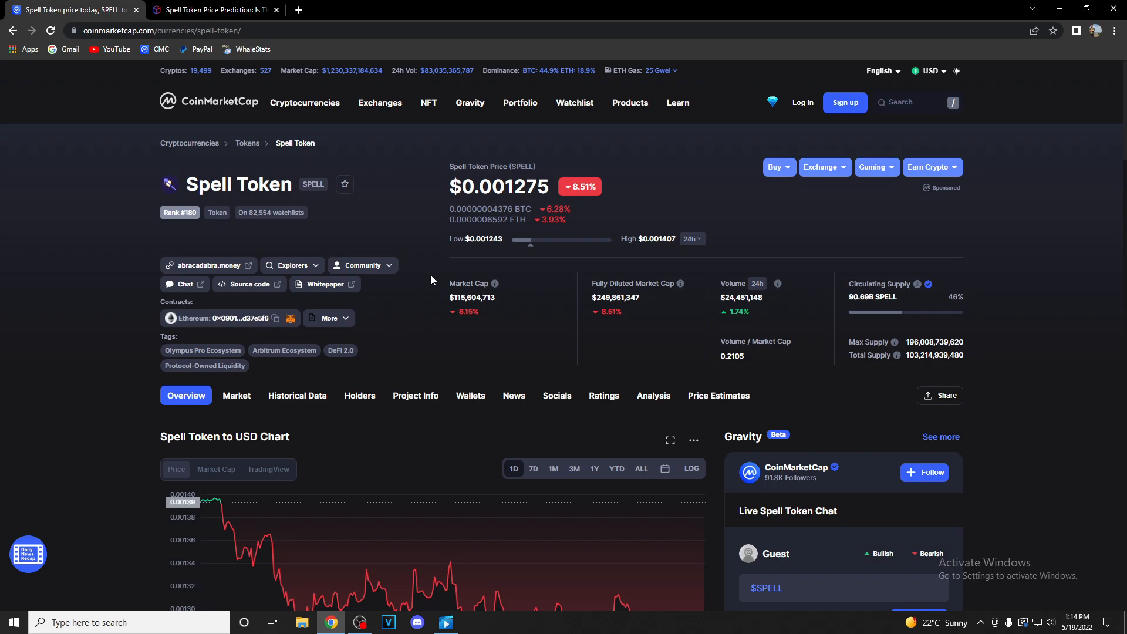
pyautogui.moveTo(359, 311)
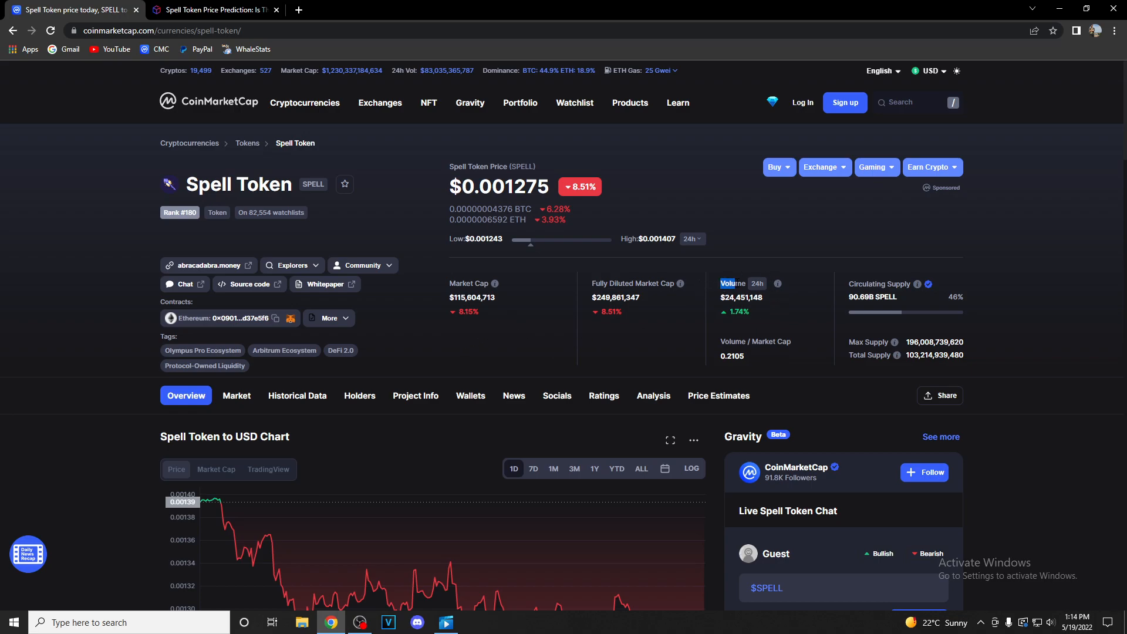
pyautogui.moveTo(726, 317)
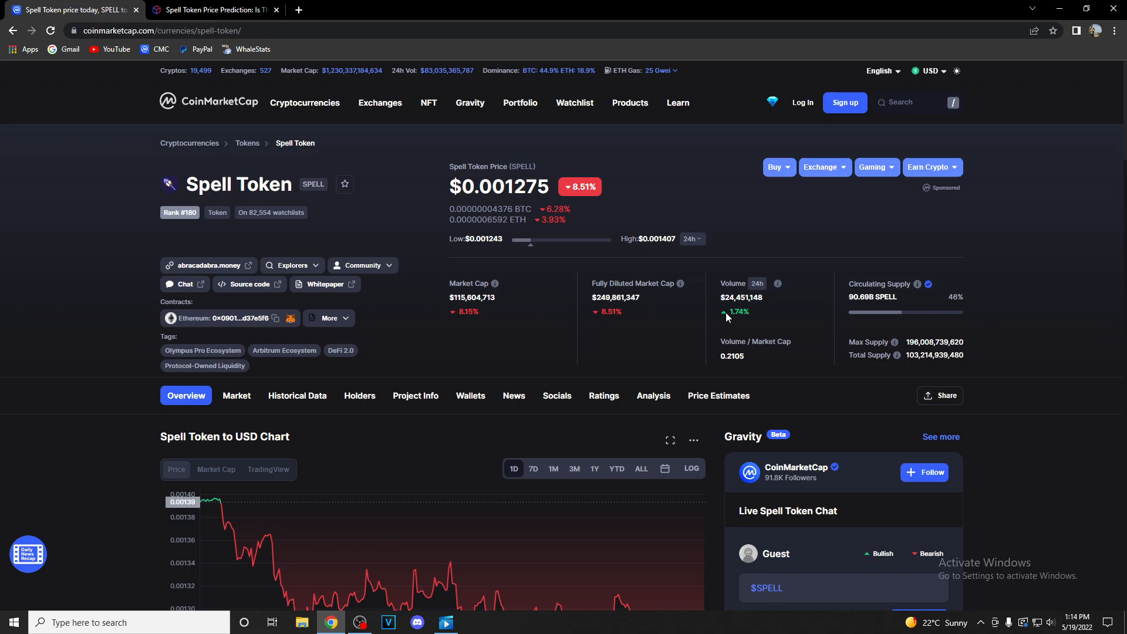
pyautogui.moveTo(712, 315)
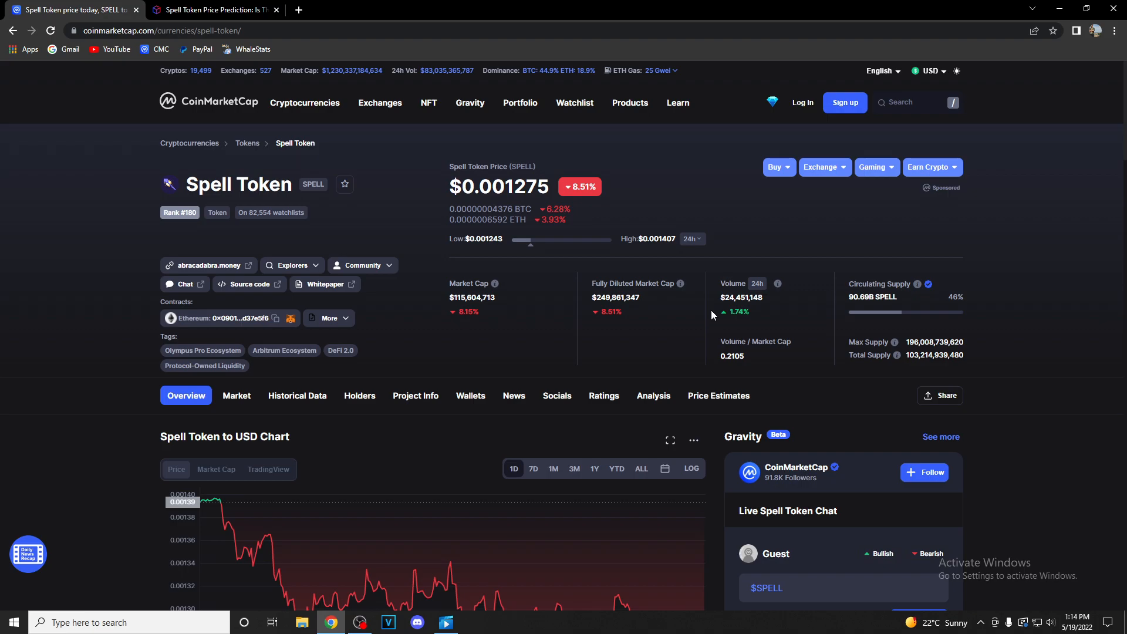
# Step: Scroll down through the rest of the CoinMarketCap Spell Token overview page
pyautogui.scroll(-3)
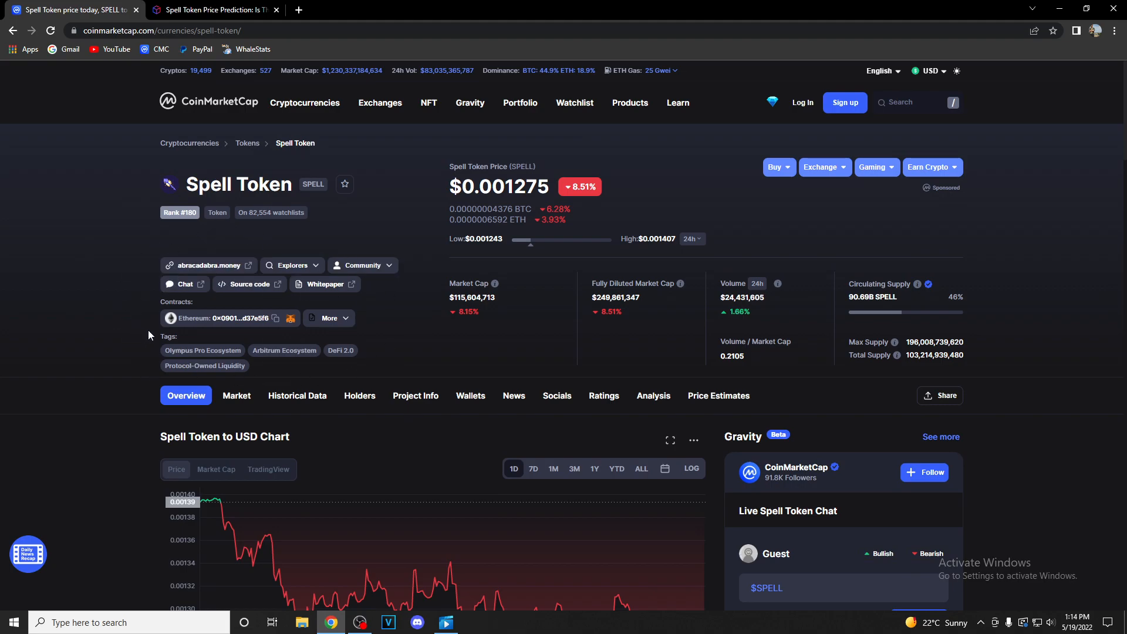
pyautogui.moveTo(165, 336)
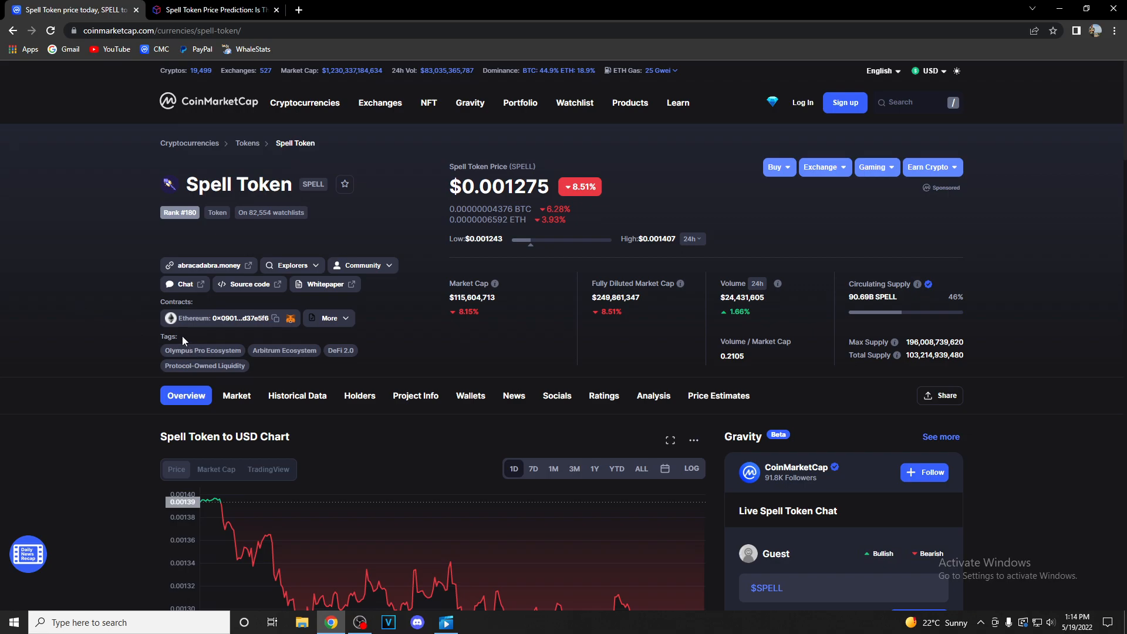
pyautogui.moveTo(126, 160)
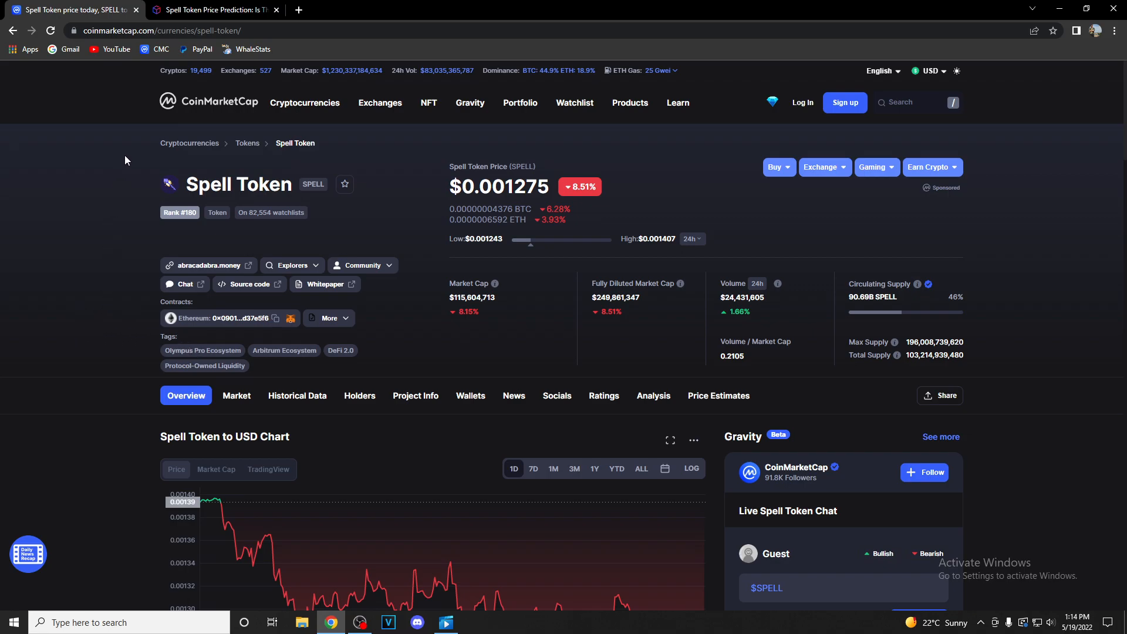
pyautogui.moveTo(92, 403)
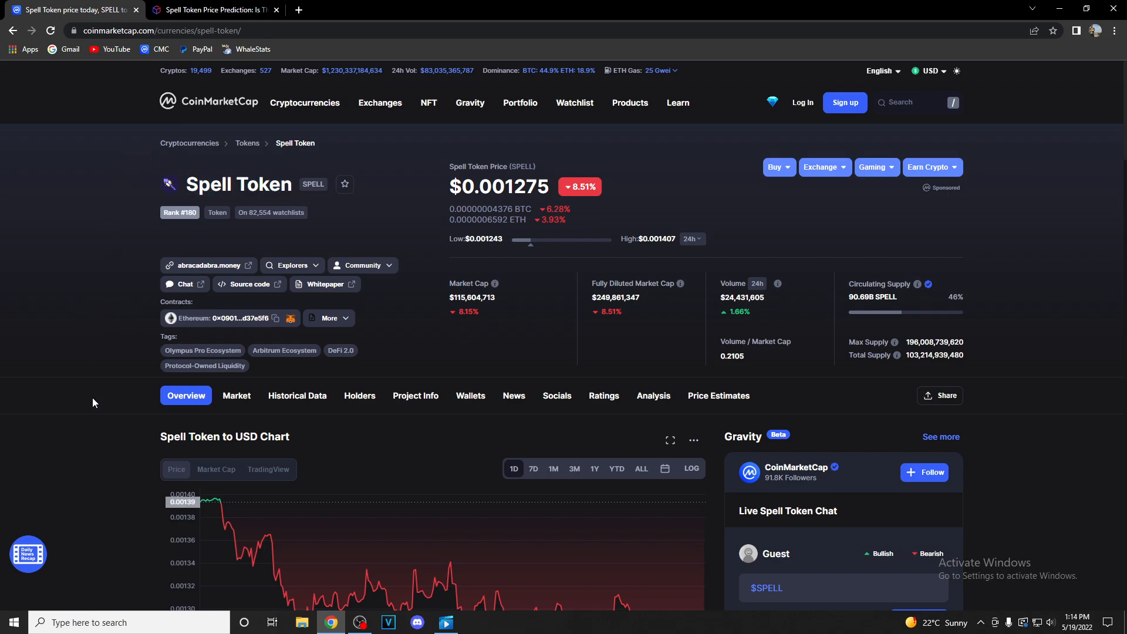
pyautogui.scroll(-3)
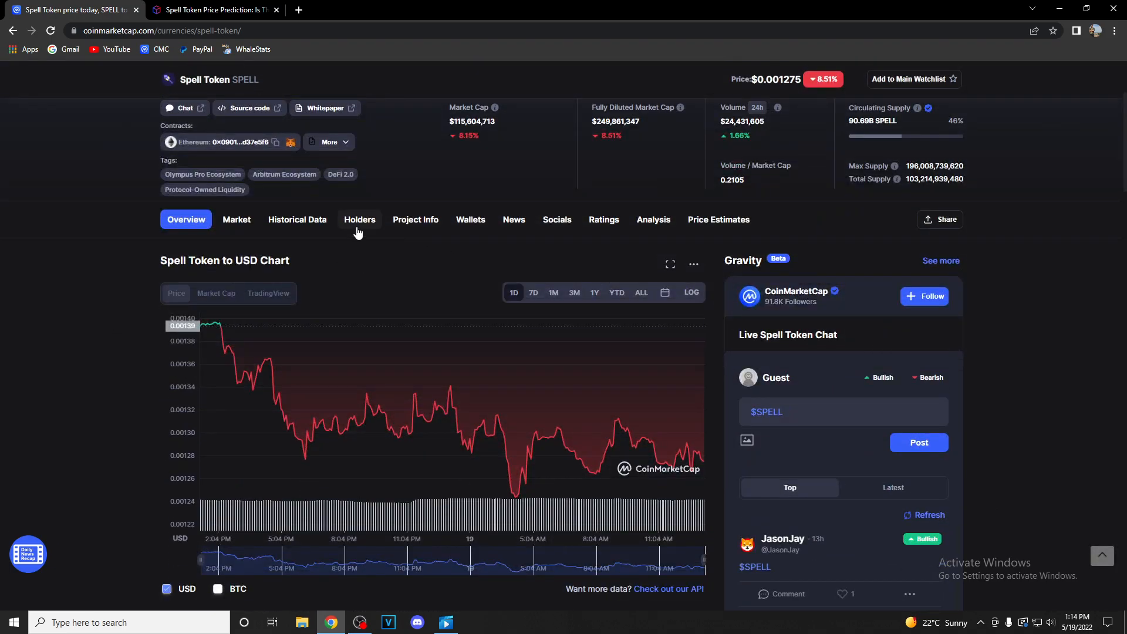
pyautogui.scroll(-3)
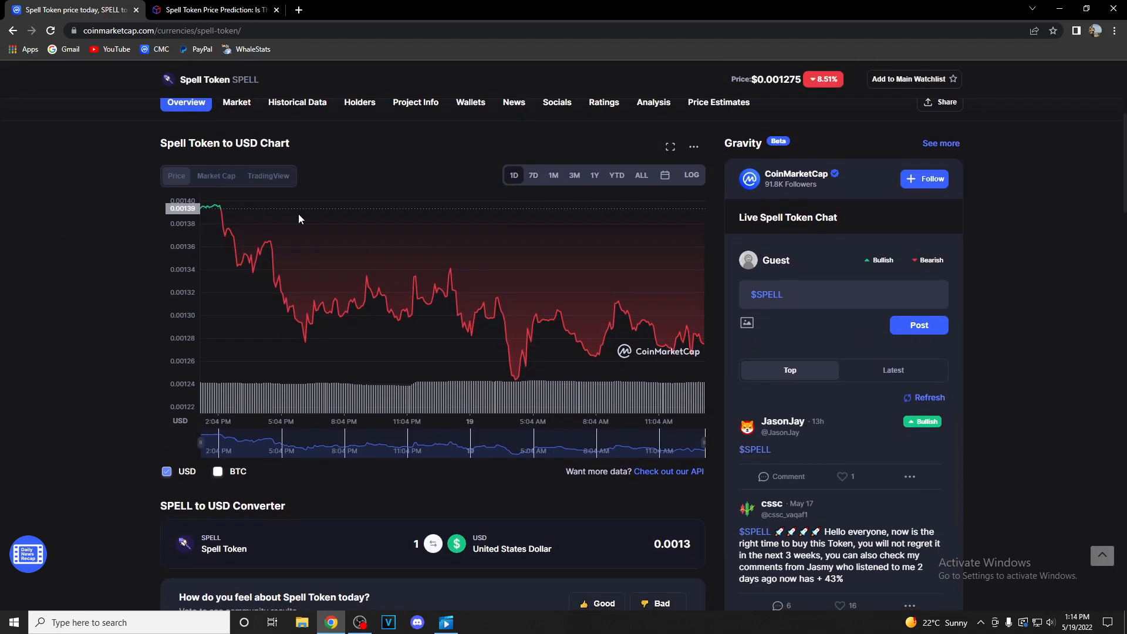
pyautogui.moveTo(219, 207)
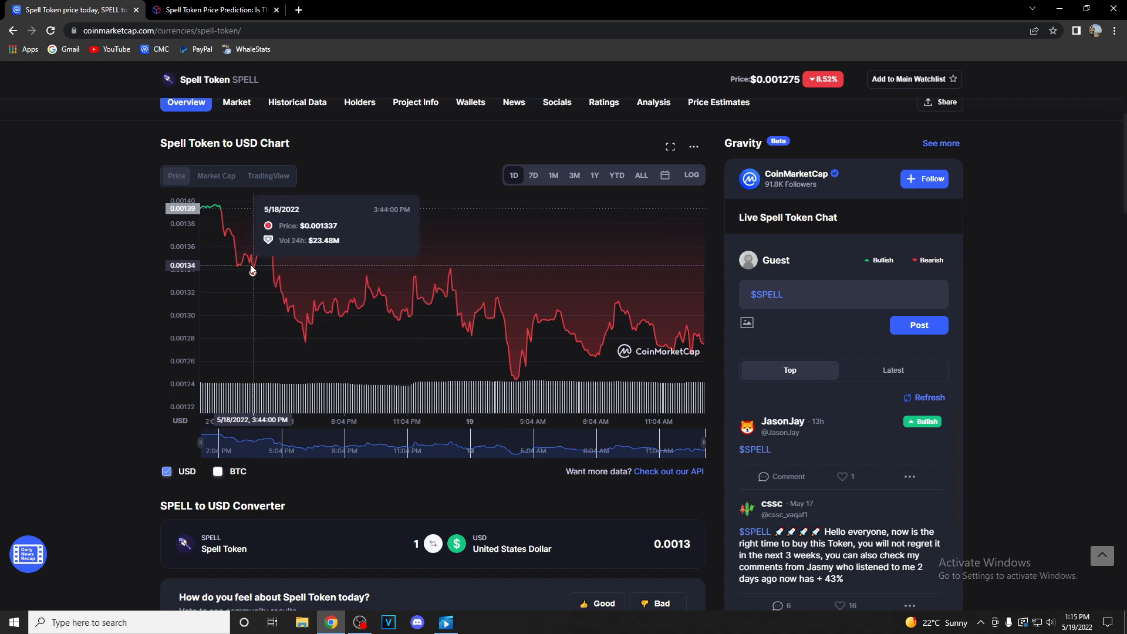
pyautogui.moveTo(243, 259)
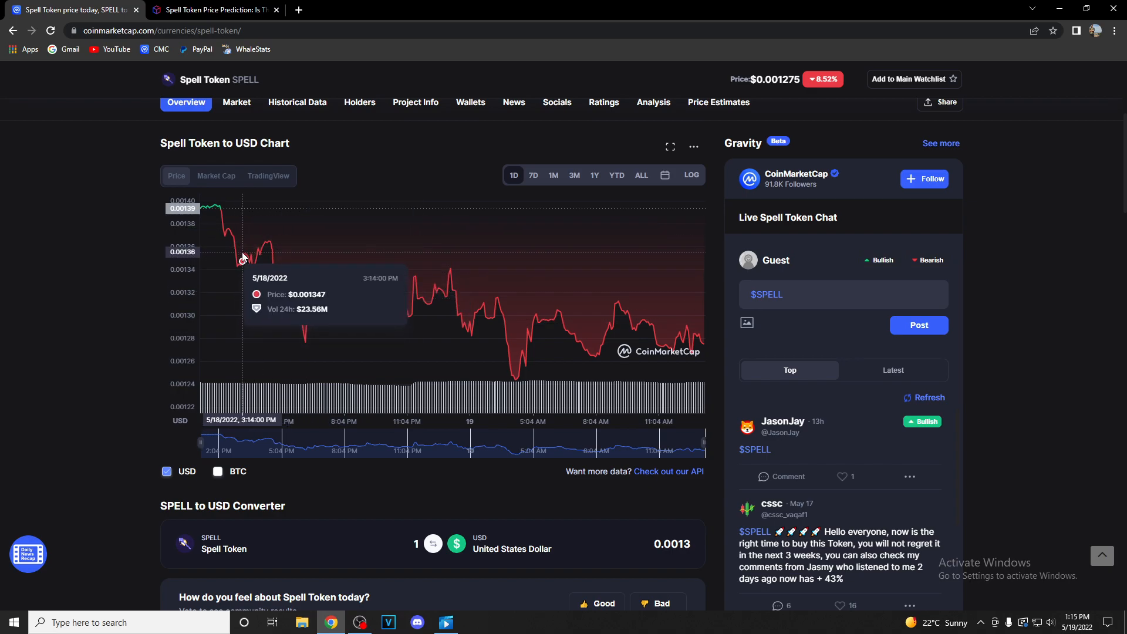
pyautogui.moveTo(269, 240)
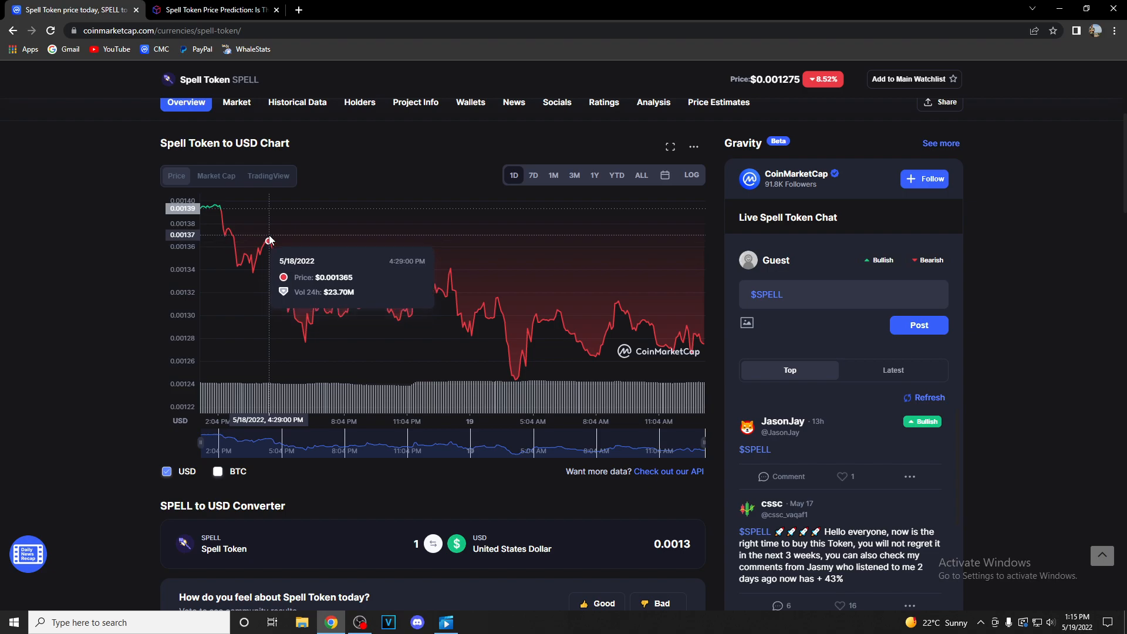
pyautogui.moveTo(308, 345)
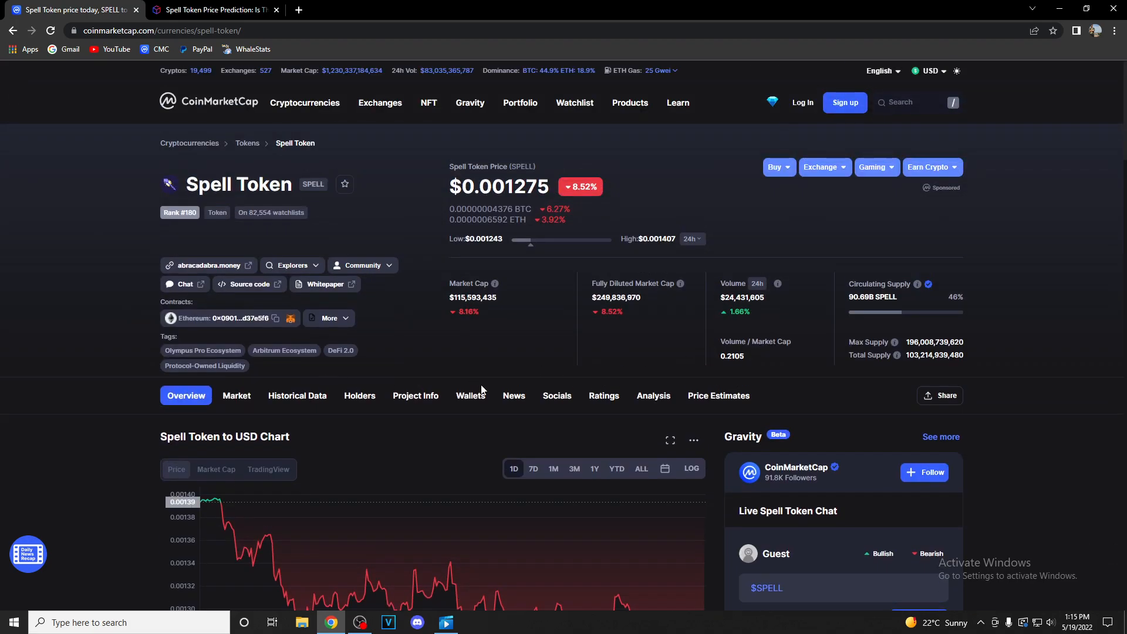
pyautogui.scroll(-3)
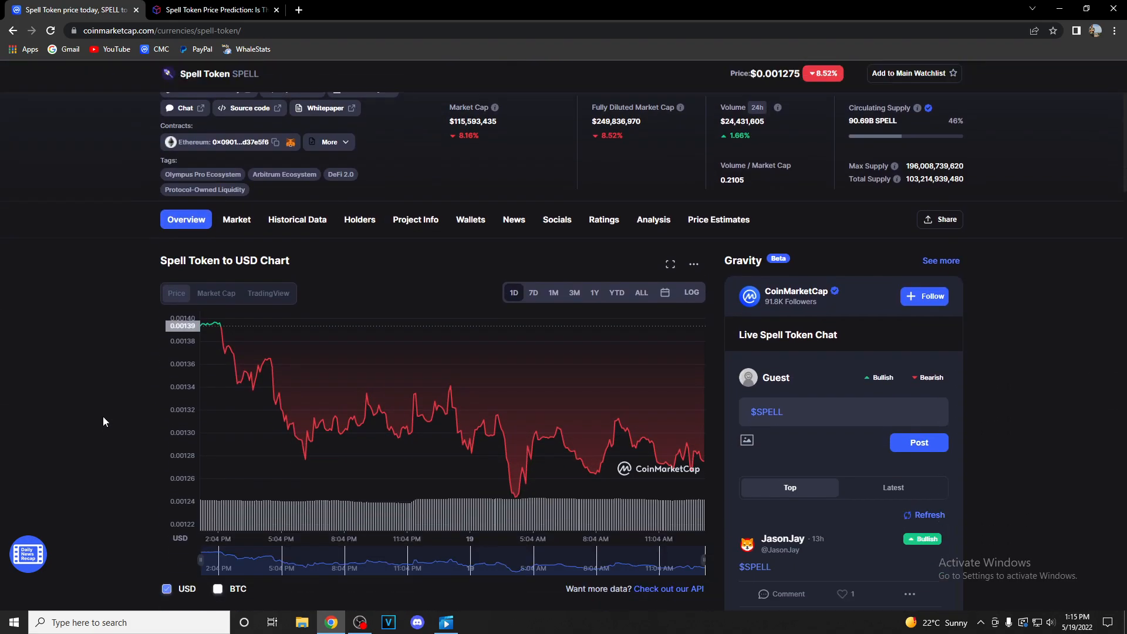
pyautogui.scroll(-3)
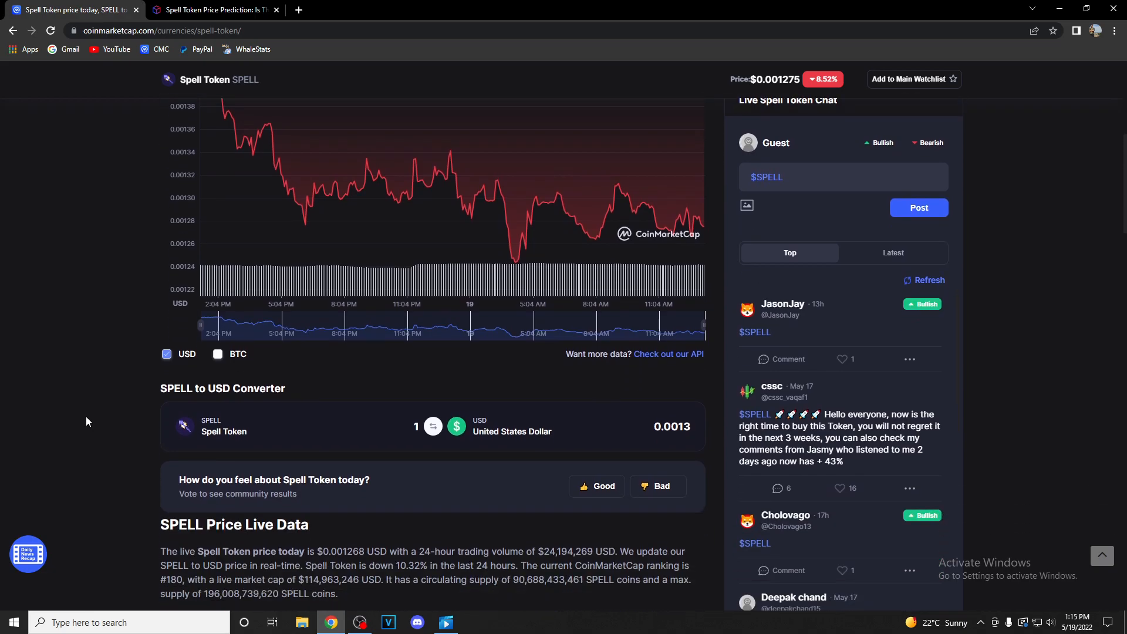
pyautogui.scroll(3)
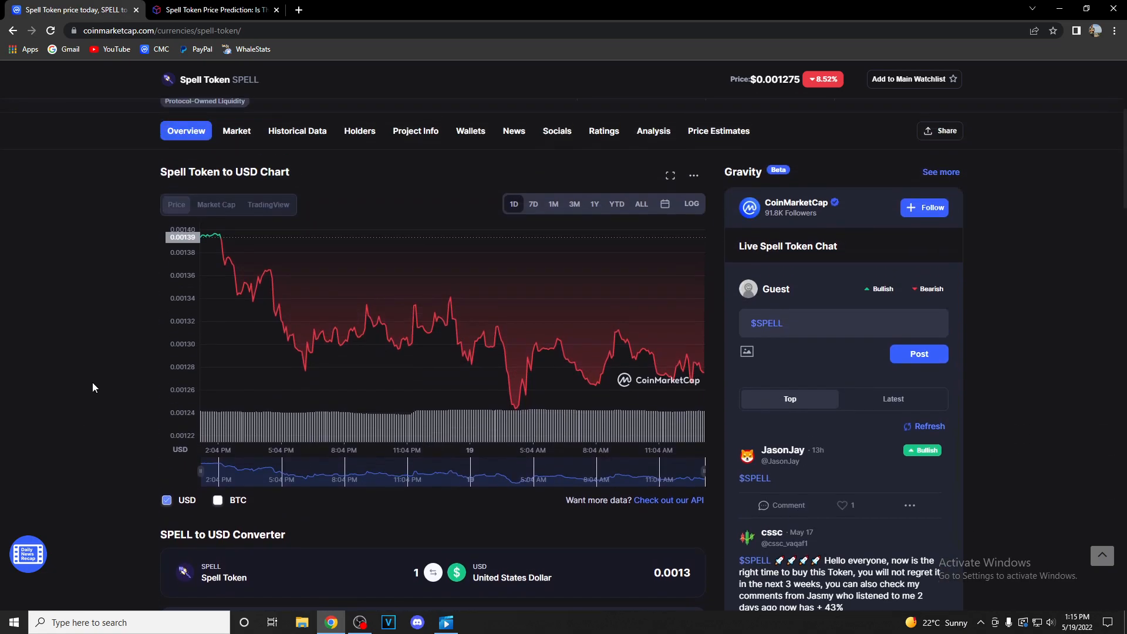
pyautogui.scroll(-3)
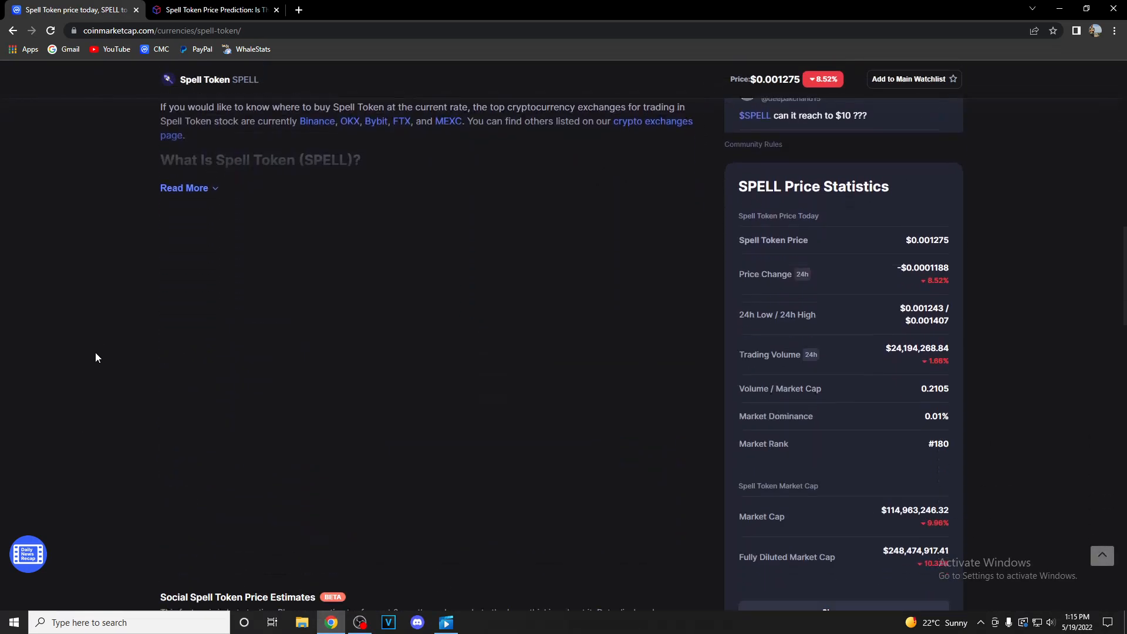
pyautogui.scroll(-3)
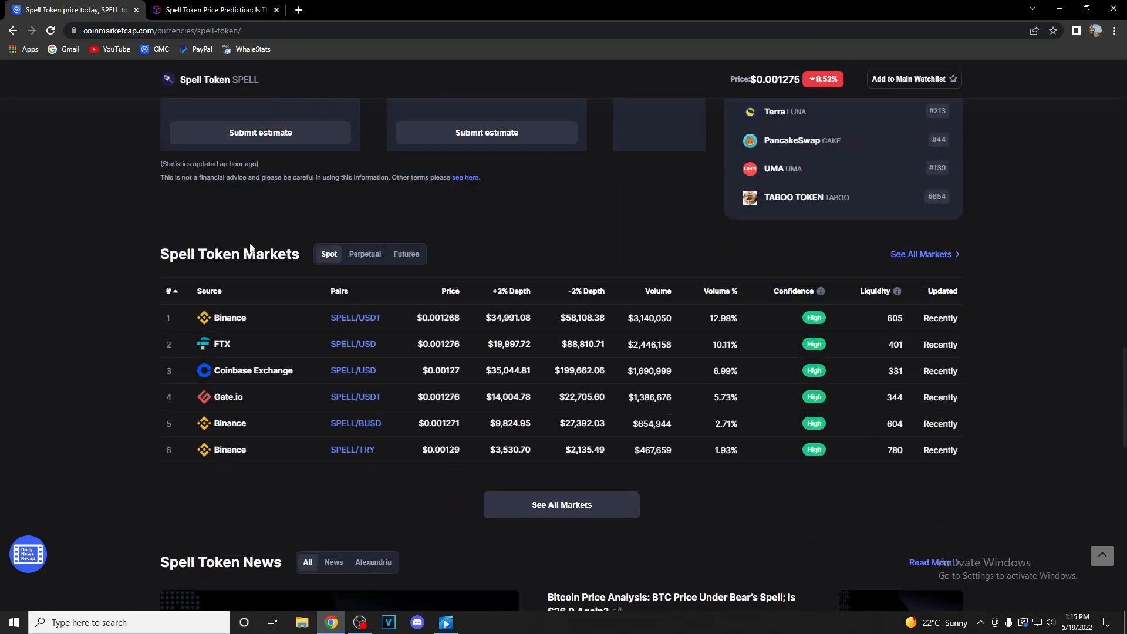
pyautogui.scroll(-3)
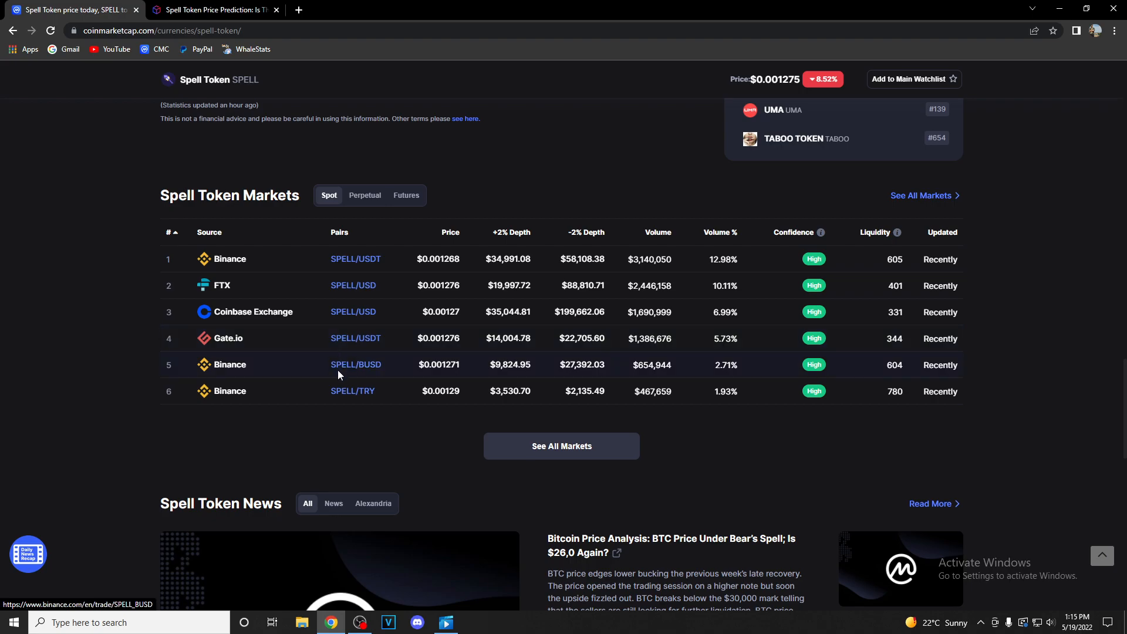
pyautogui.moveTo(350, 375)
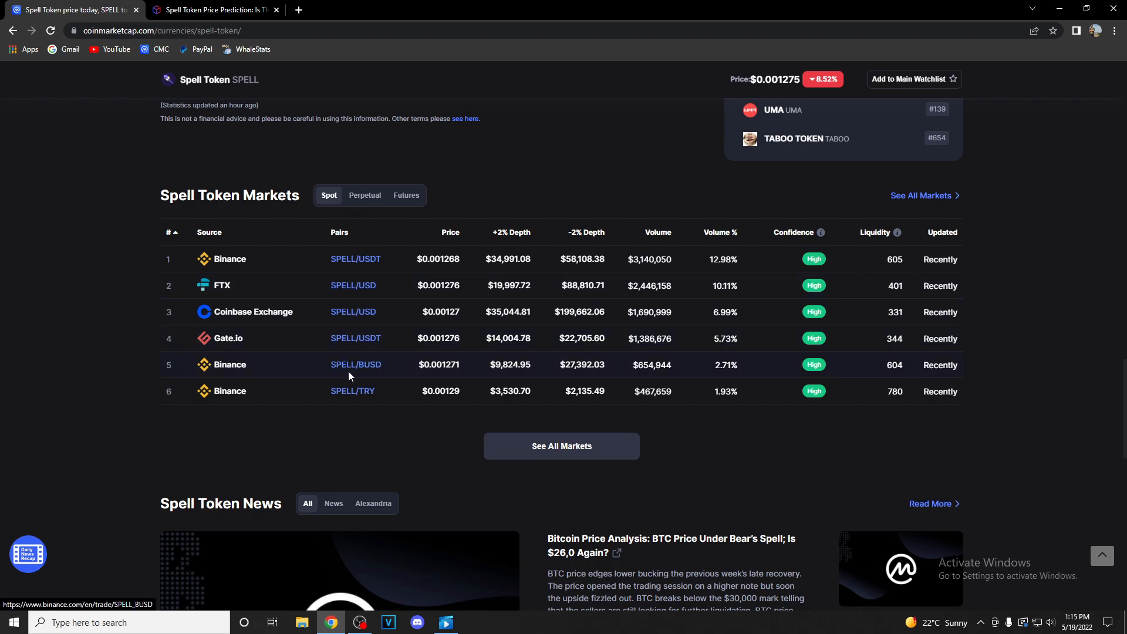
pyautogui.moveTo(320, 412)
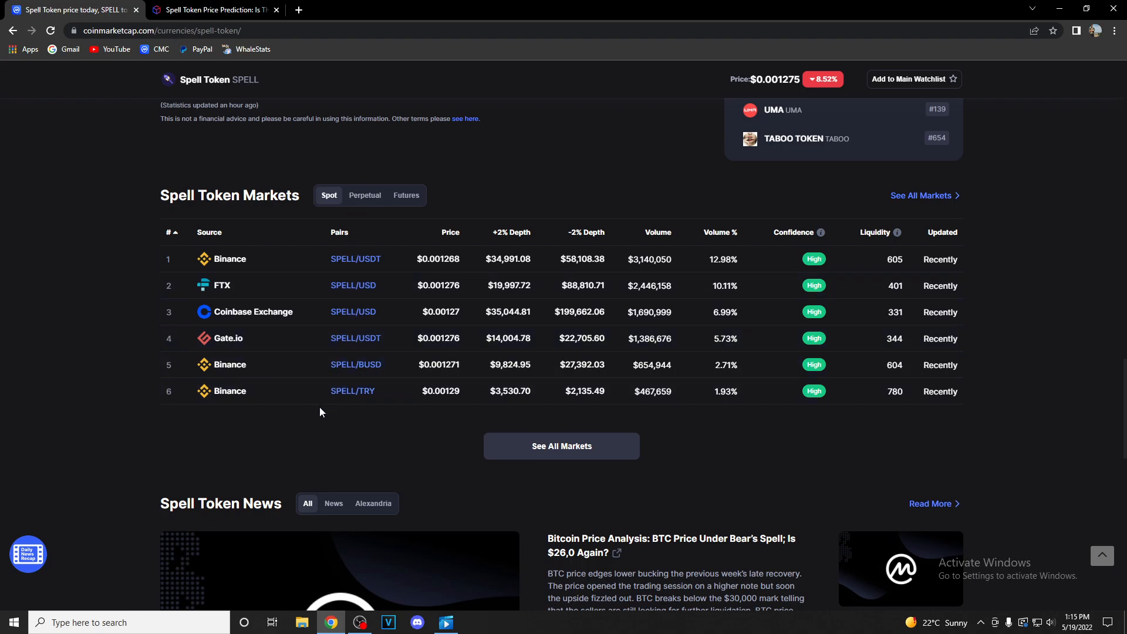
pyautogui.moveTo(243, 351)
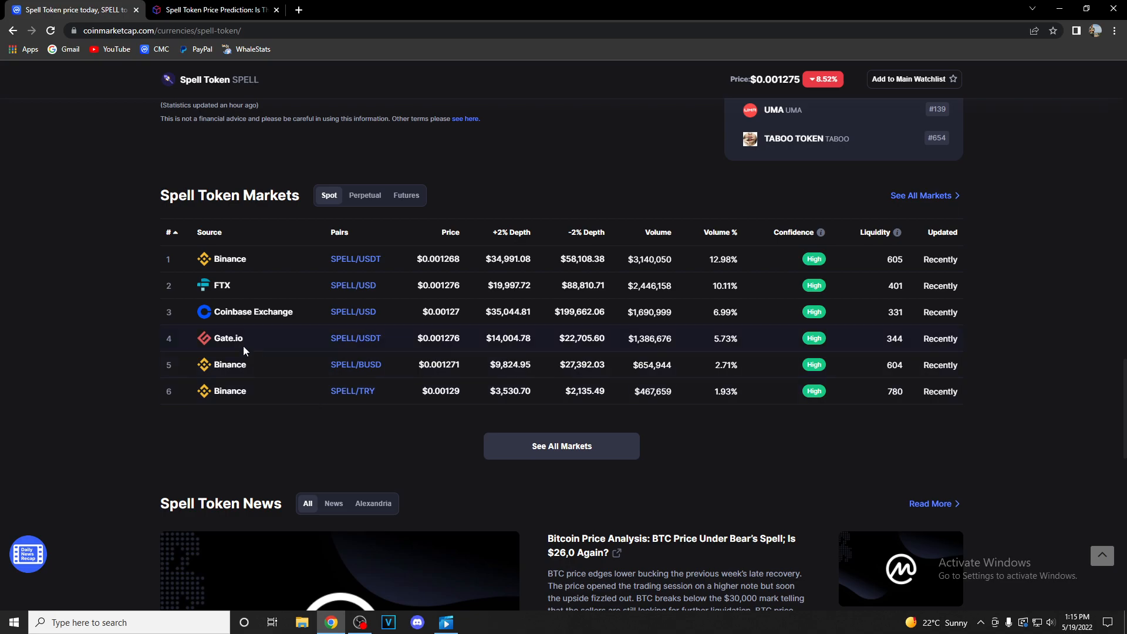
pyautogui.moveTo(355, 338)
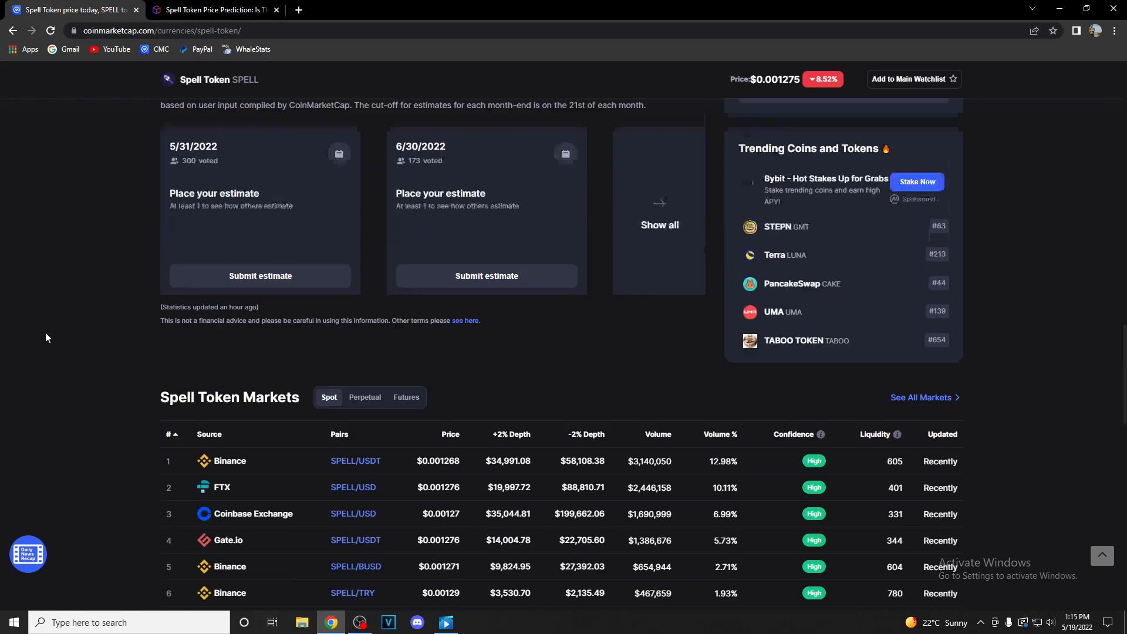
# Step: Switch to the InvestingCube article and read down to its 'Spell Token Price Prediction' heading
pyautogui.click(209, 10)
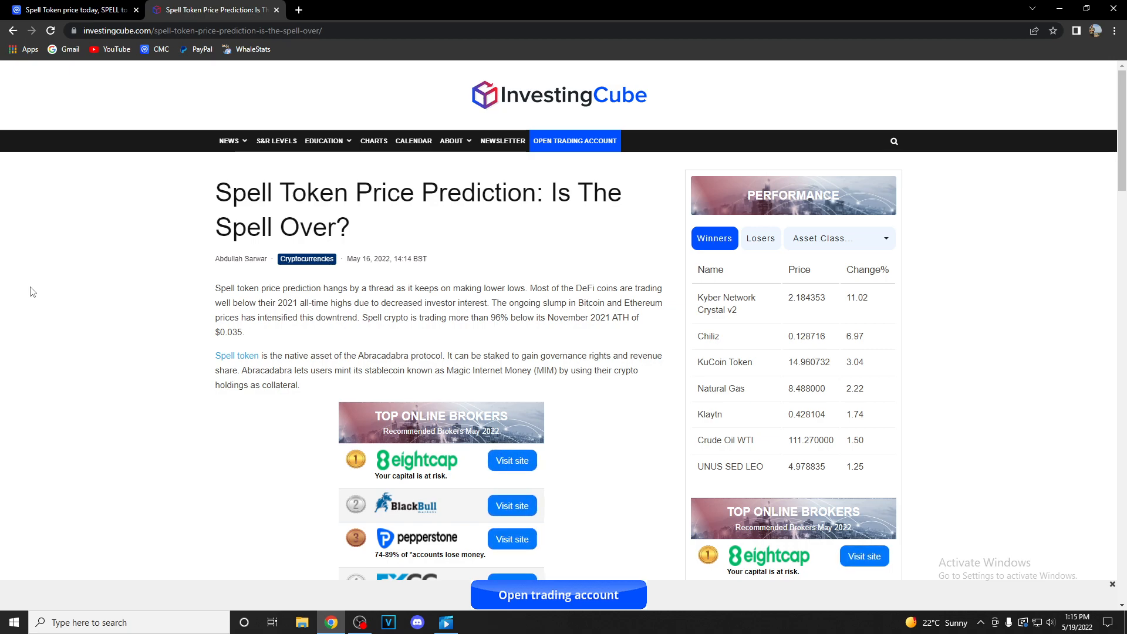
pyautogui.moveTo(288, 336)
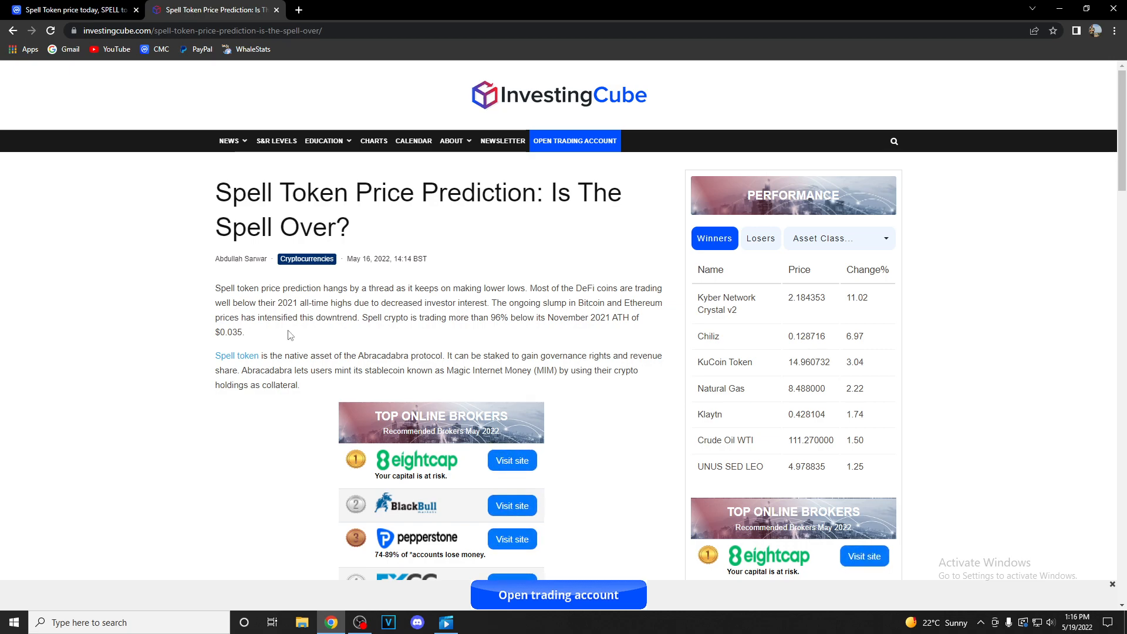
pyautogui.moveTo(407, 329)
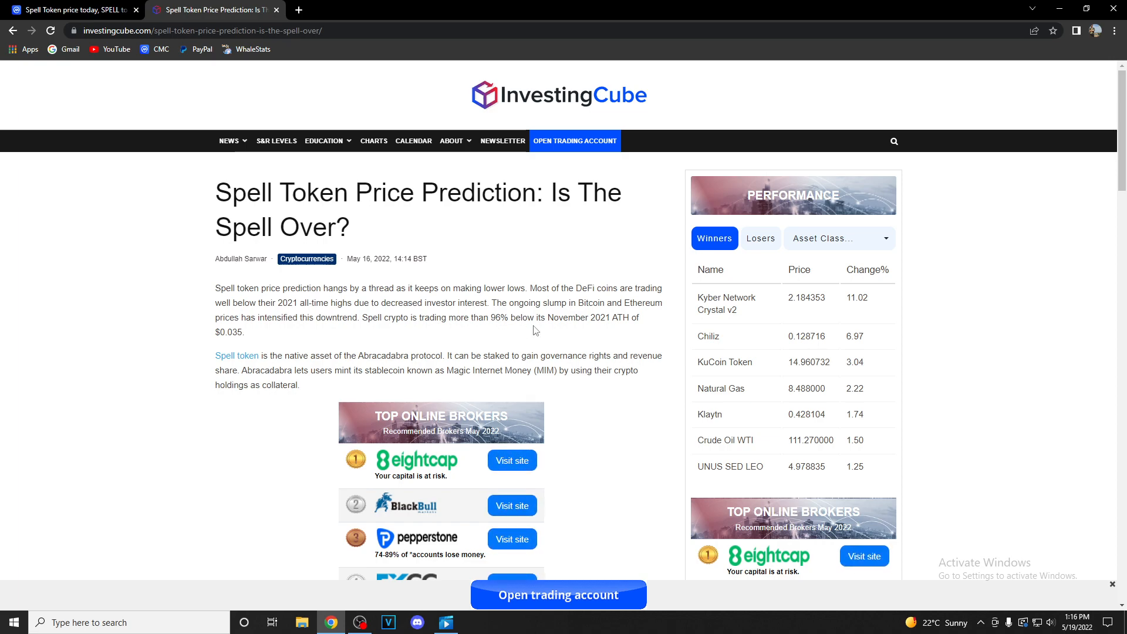
pyautogui.moveTo(609, 349)
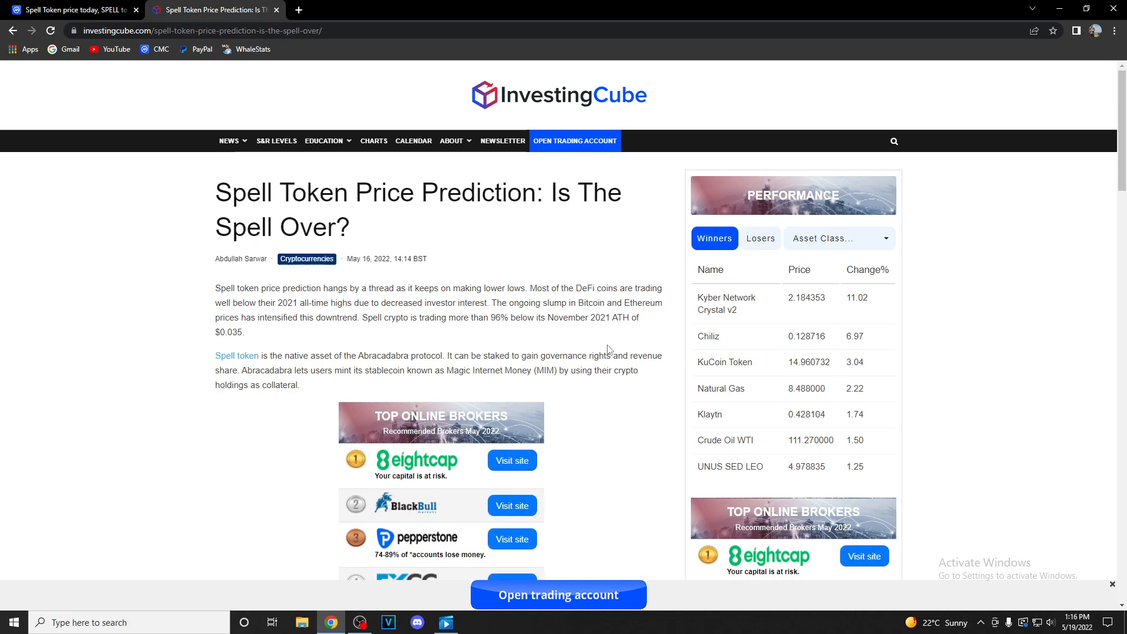
pyautogui.moveTo(183, 355)
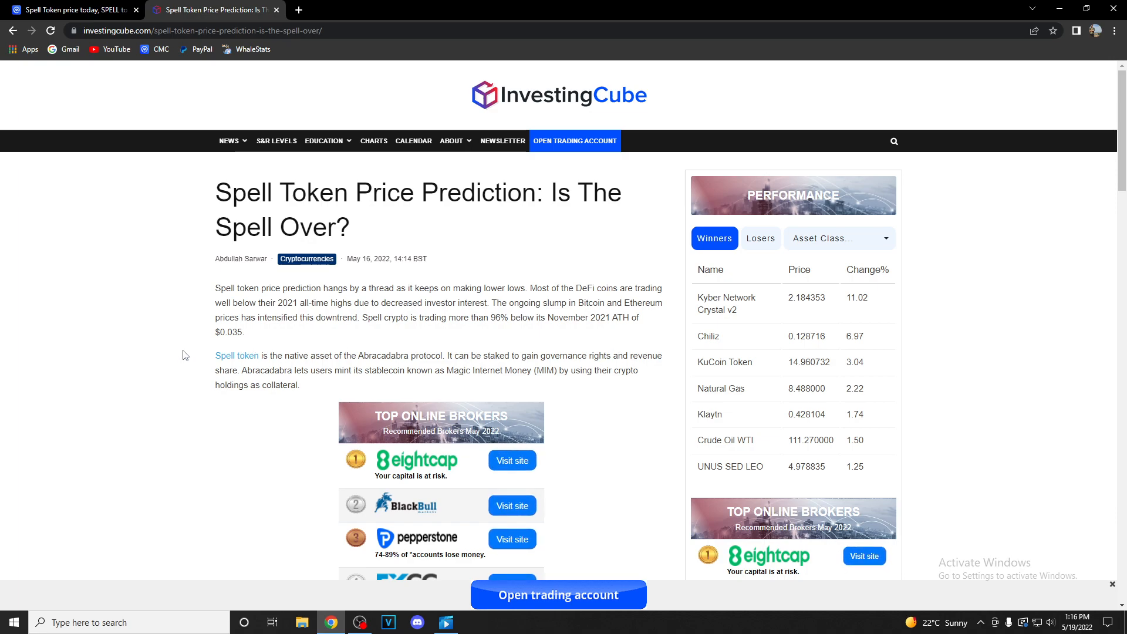
pyautogui.scroll(-3)
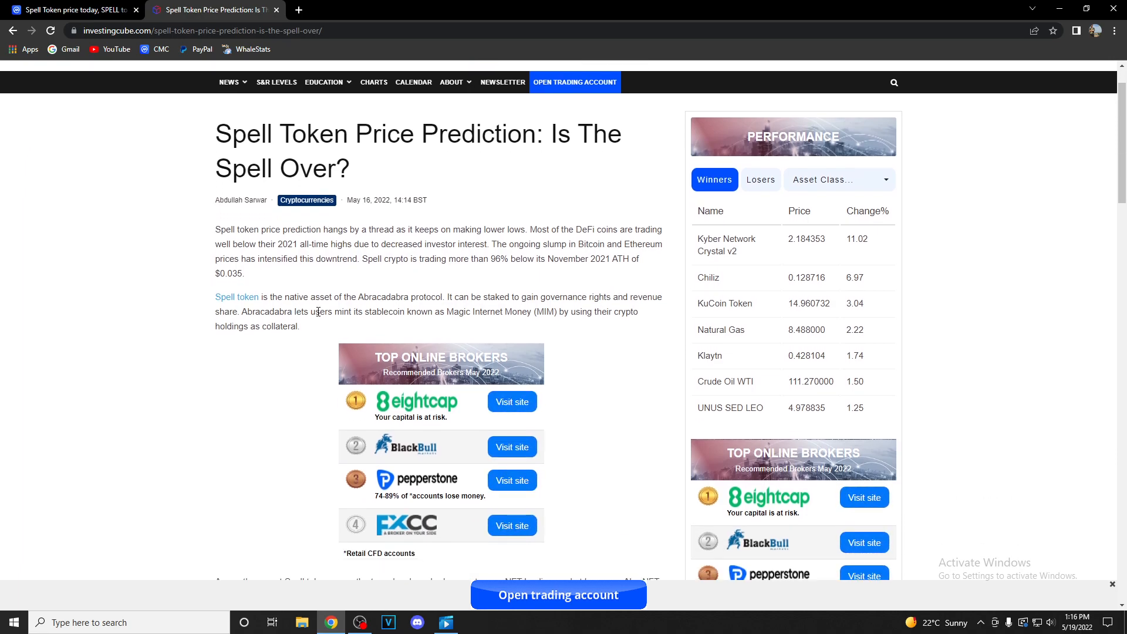
pyautogui.moveTo(113, 394)
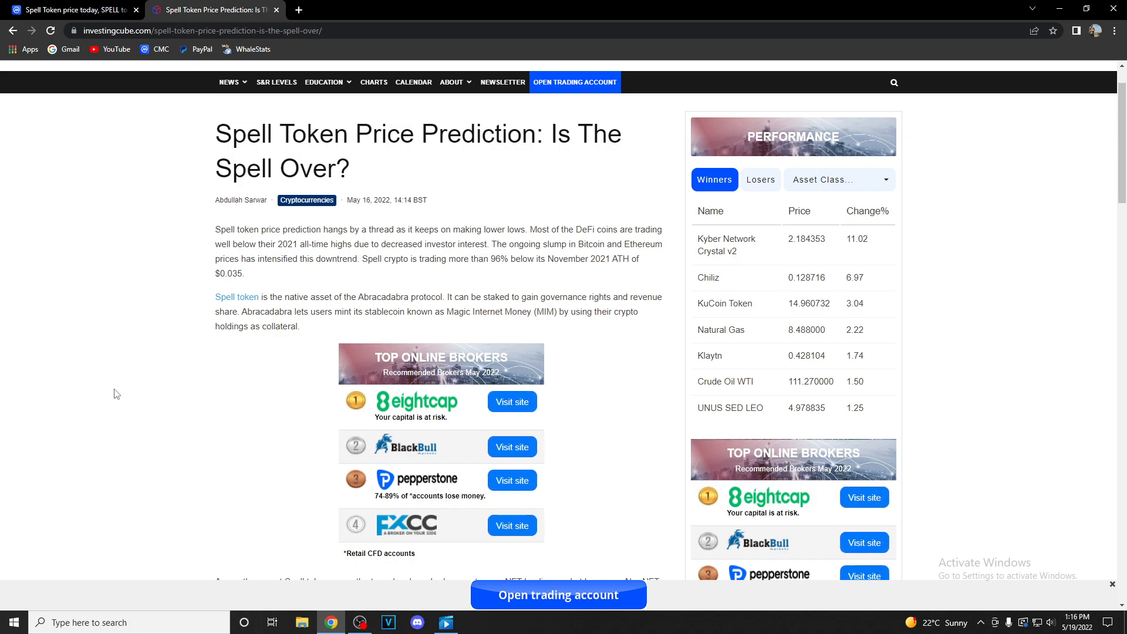
pyautogui.moveTo(123, 384)
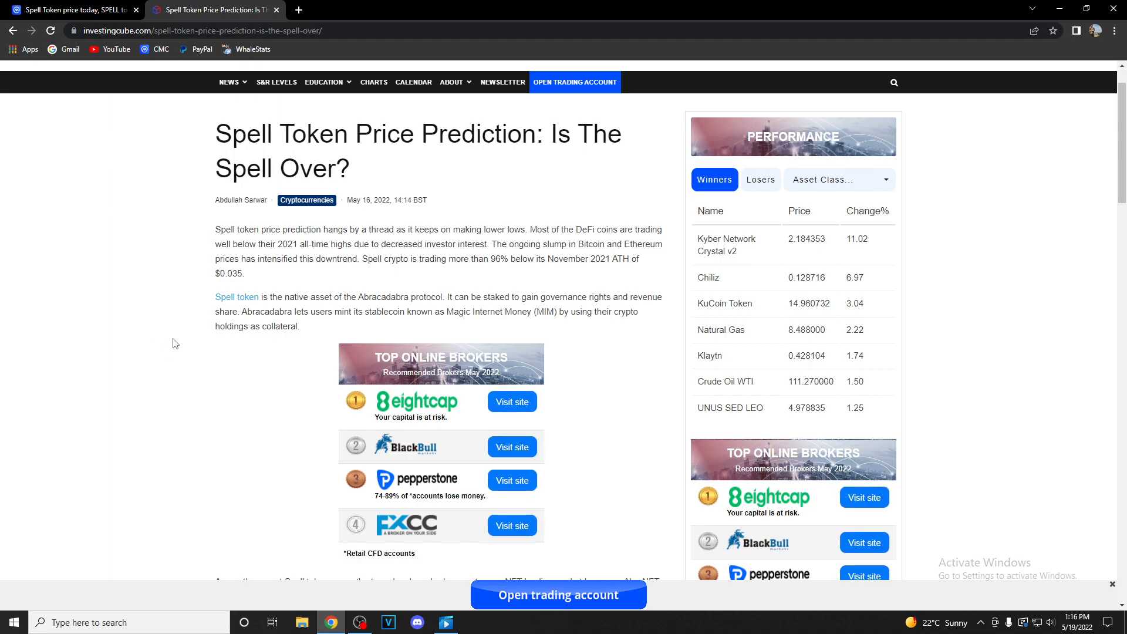
pyautogui.scroll(-3)
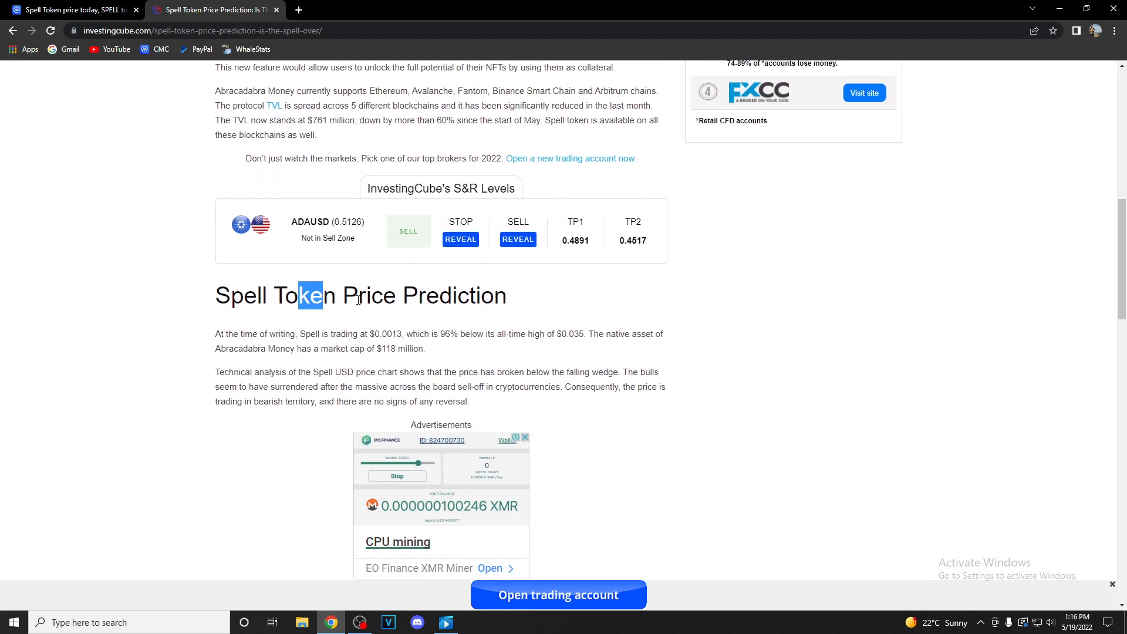
# Step: Check the article's SPELL price against CoinMarketCap's, then continue down to the 'Spell/USD: Daily Chart' section
pyautogui.scroll(-3)
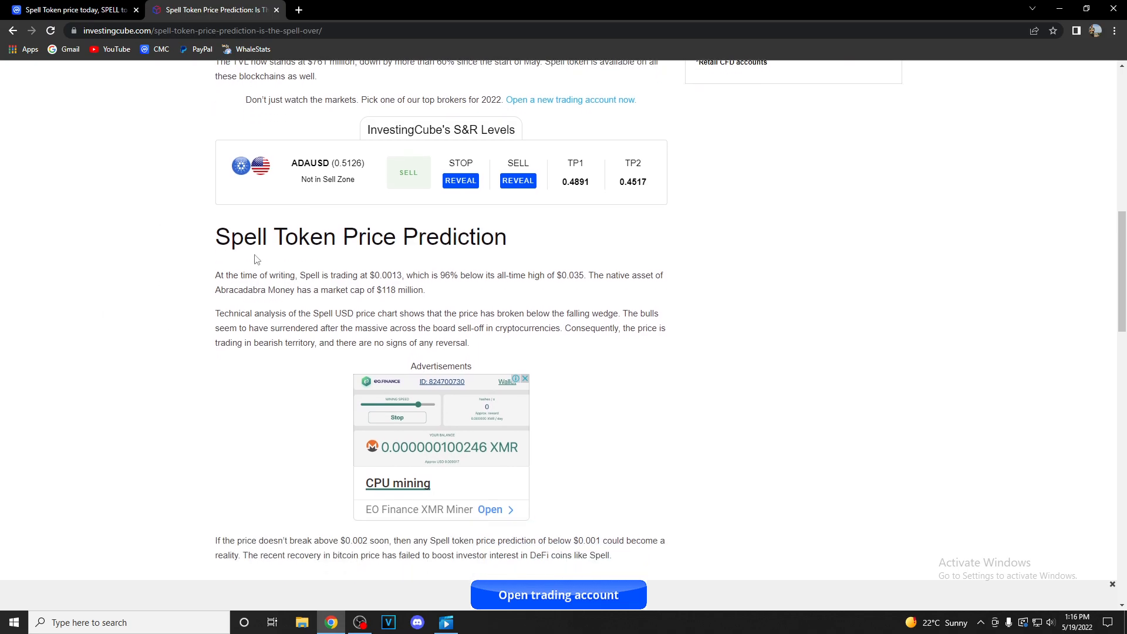
pyautogui.moveTo(362, 287)
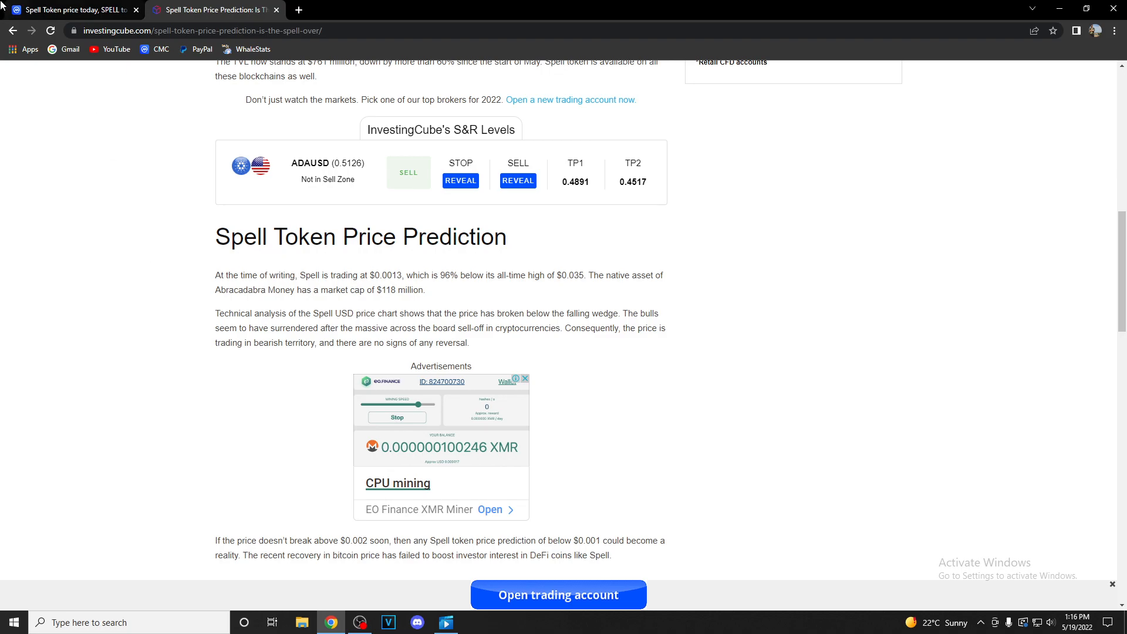
pyautogui.click(68, 10)
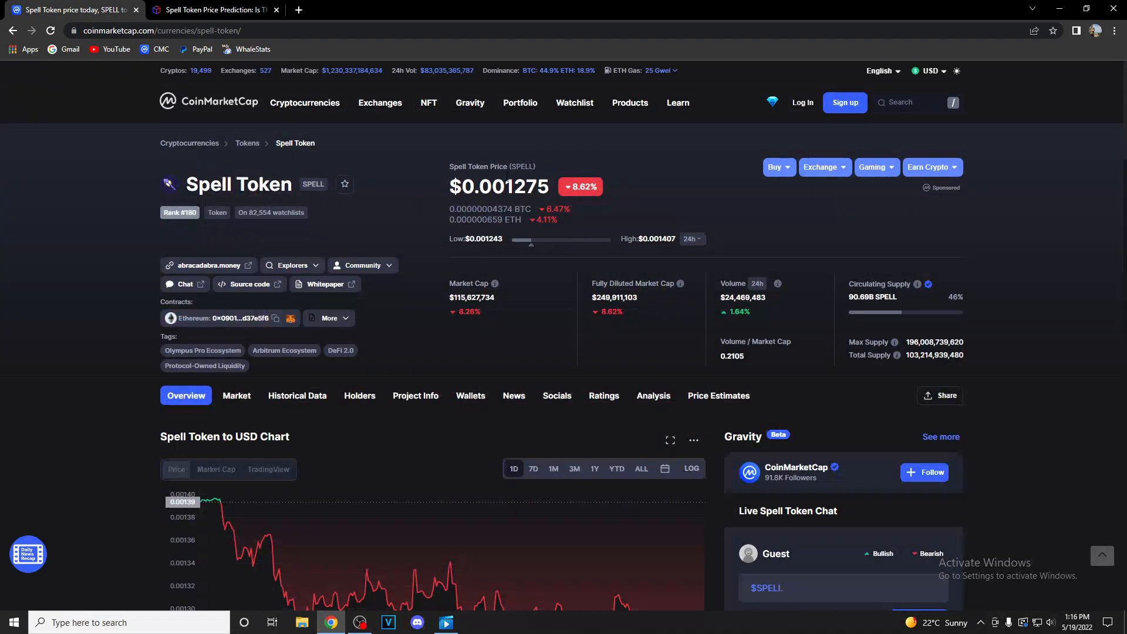
pyautogui.click(212, 10)
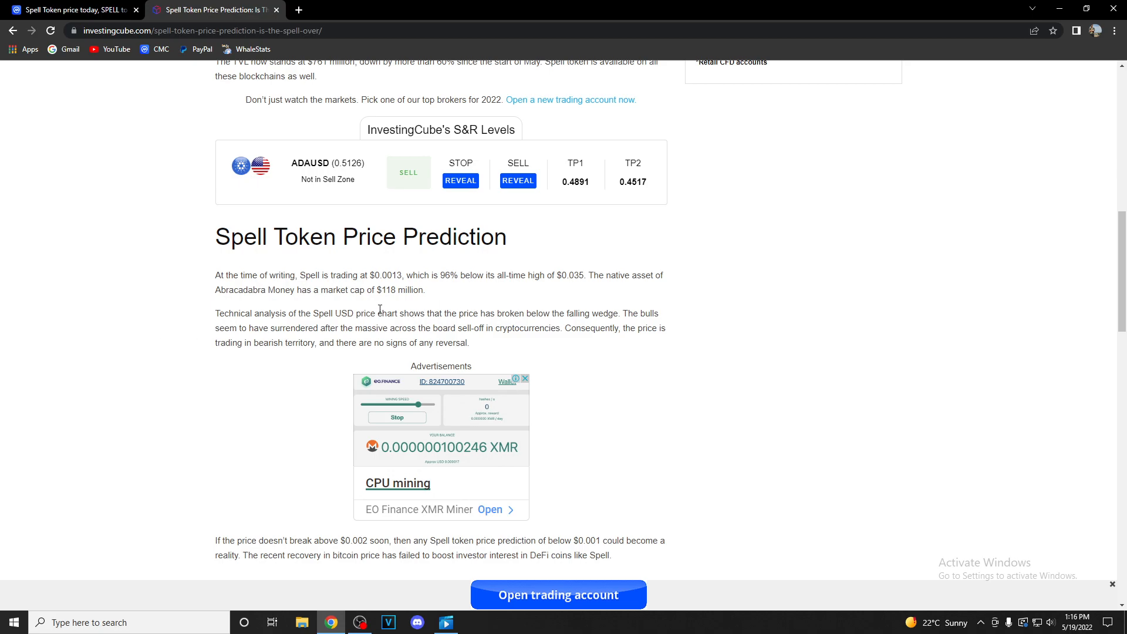
pyautogui.moveTo(500, 289)
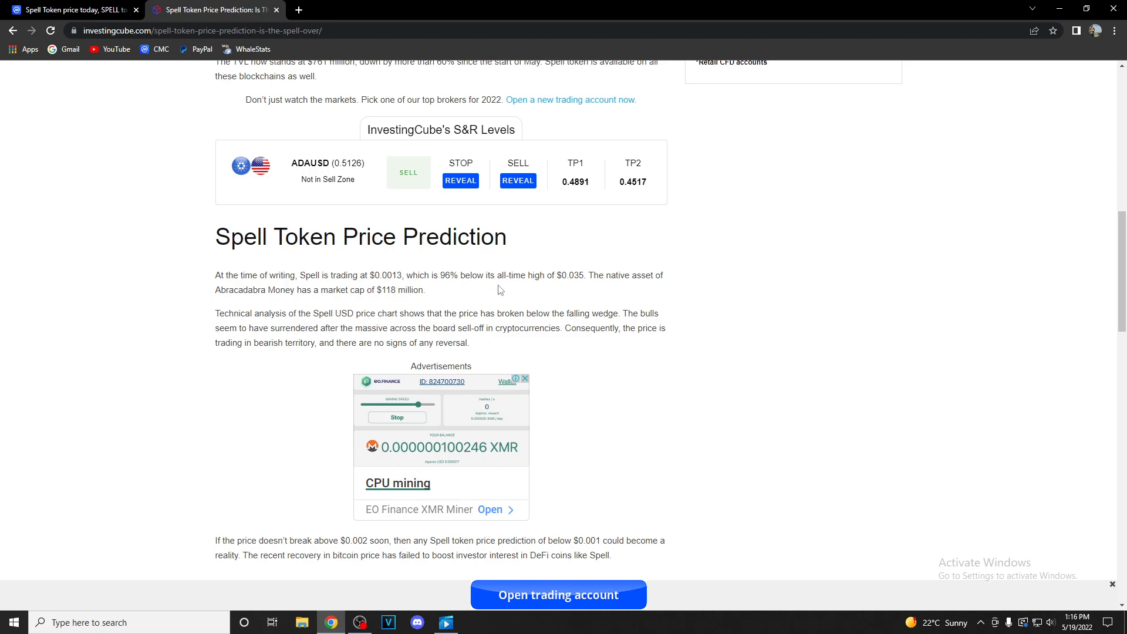
pyautogui.moveTo(579, 286)
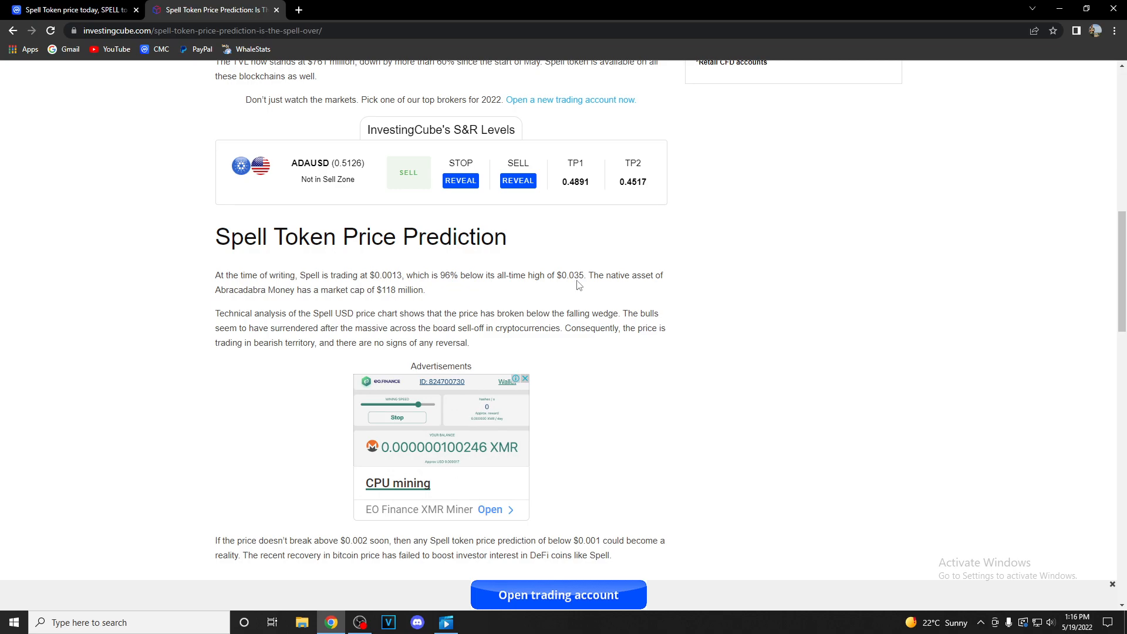
pyautogui.moveTo(205, 308)
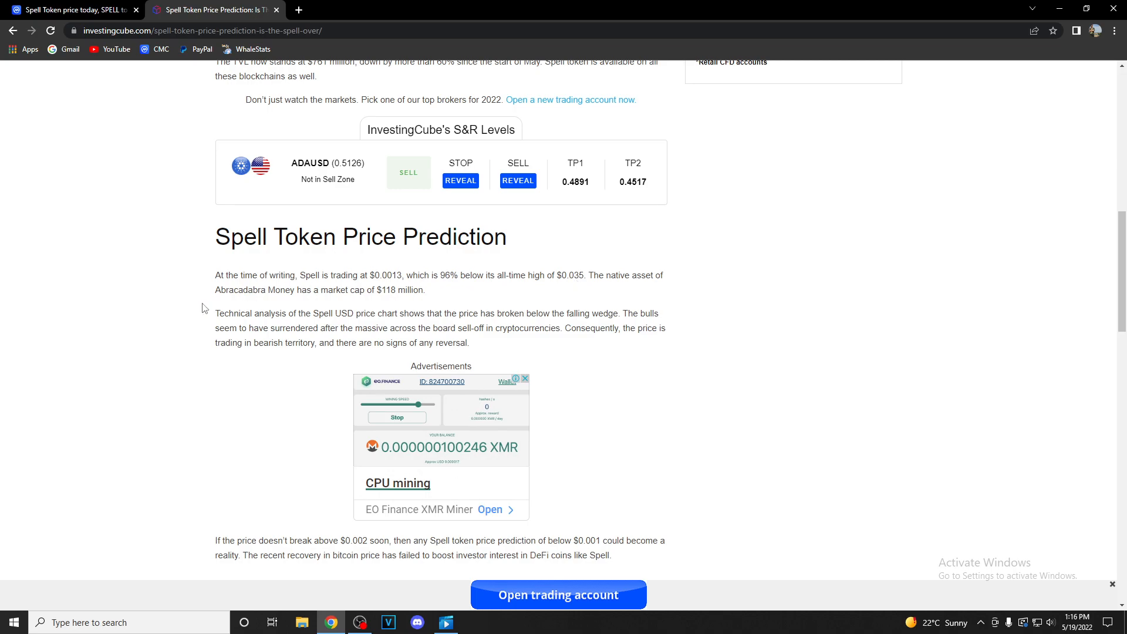
pyautogui.moveTo(316, 302)
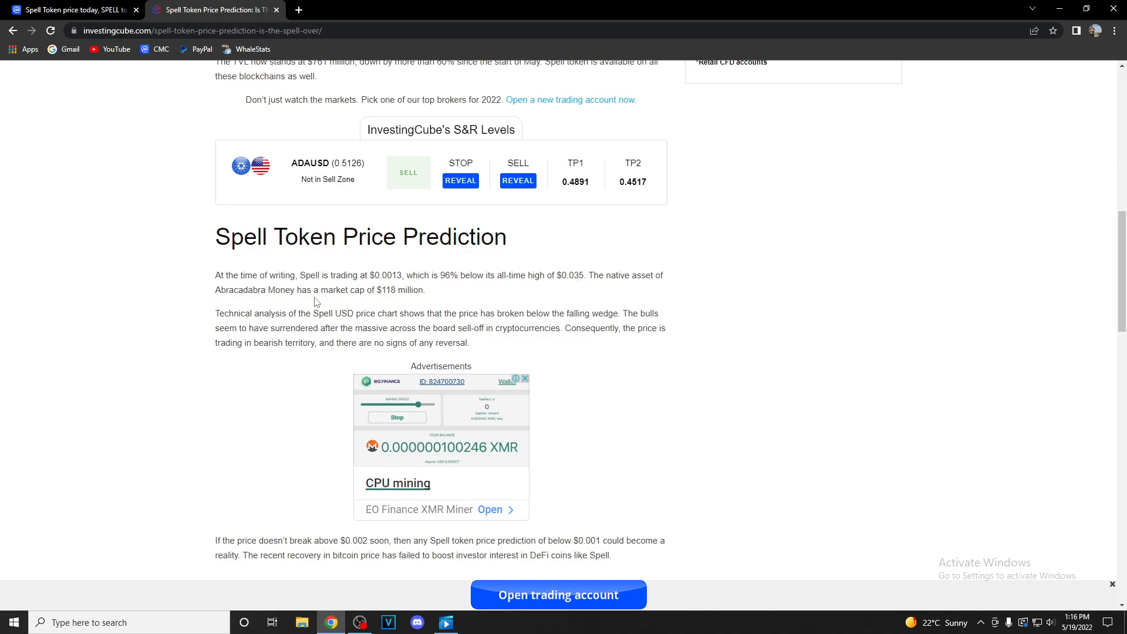
pyautogui.moveTo(192, 330)
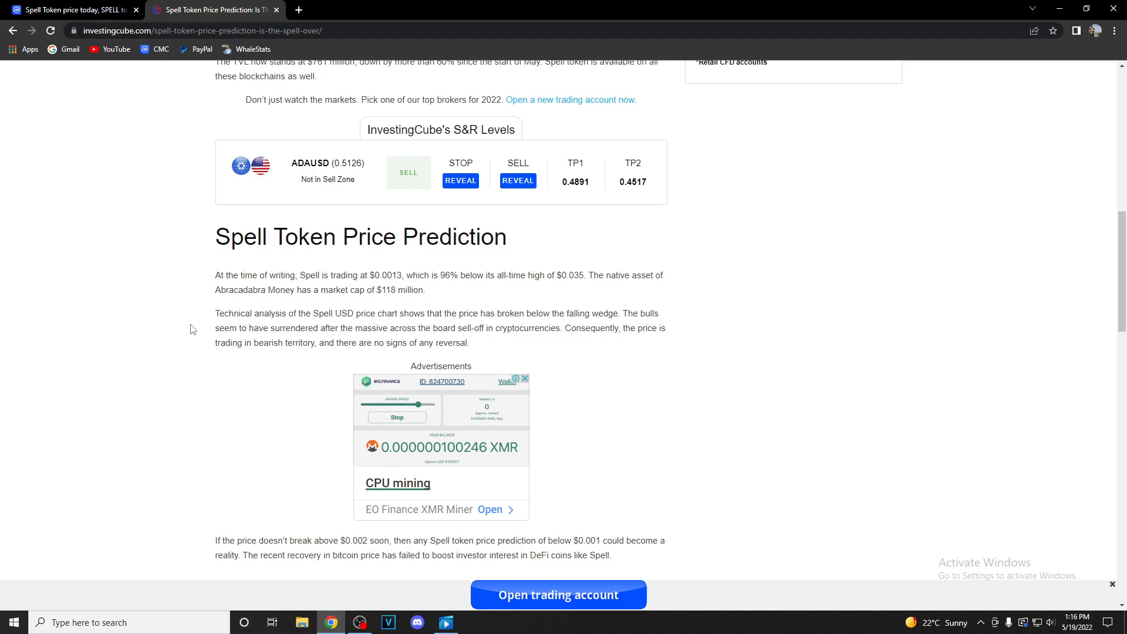
pyautogui.moveTo(192, 342)
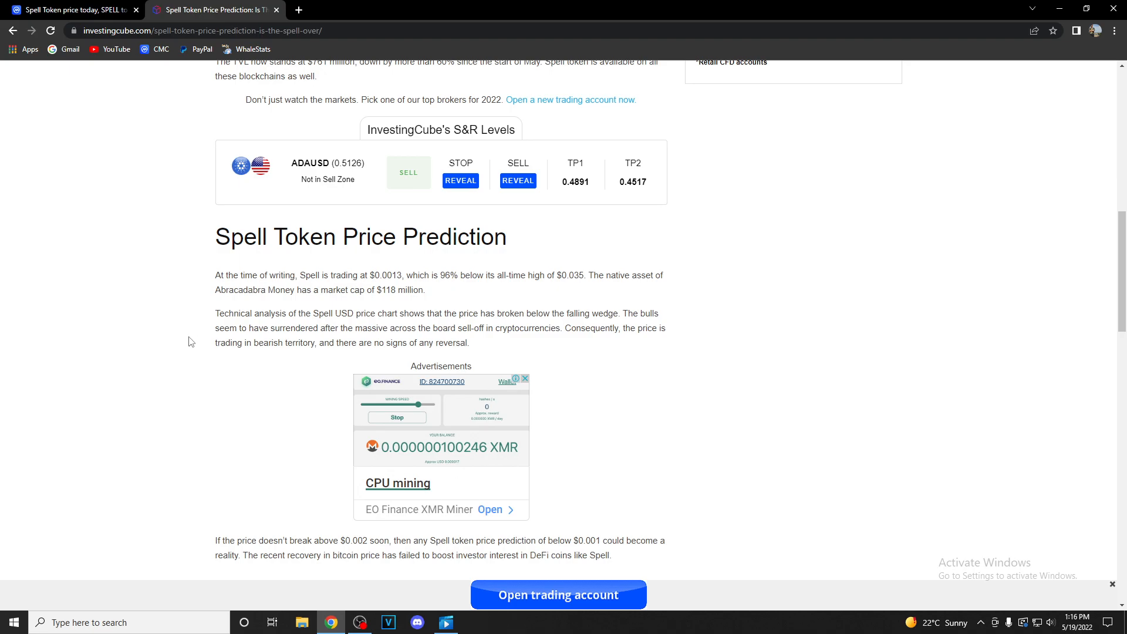
pyautogui.moveTo(192, 352)
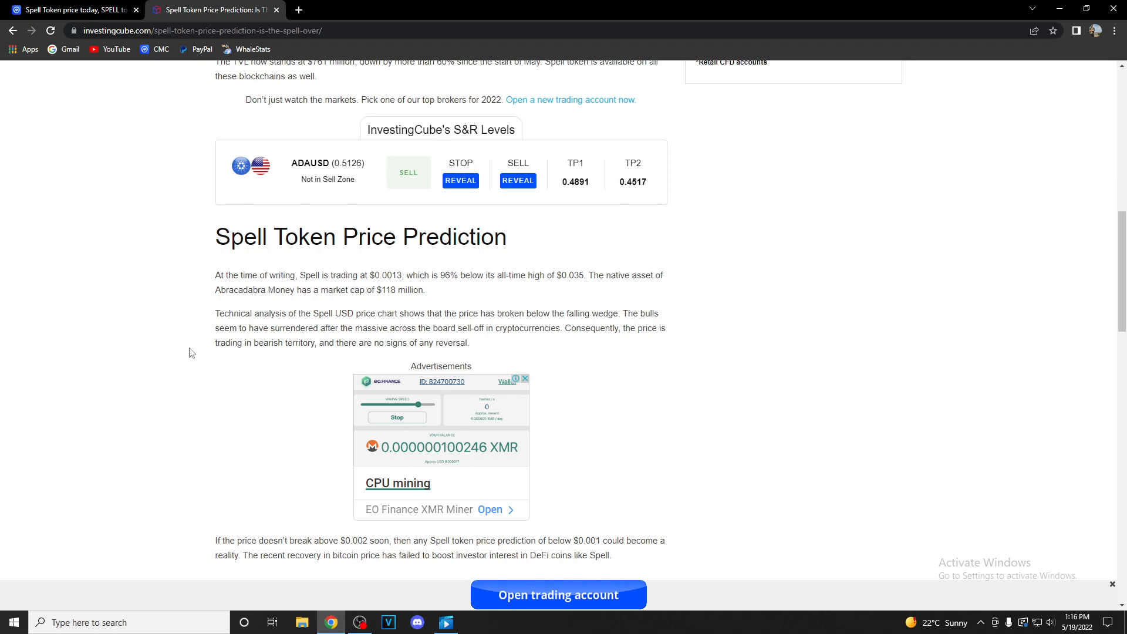
pyautogui.moveTo(241, 352)
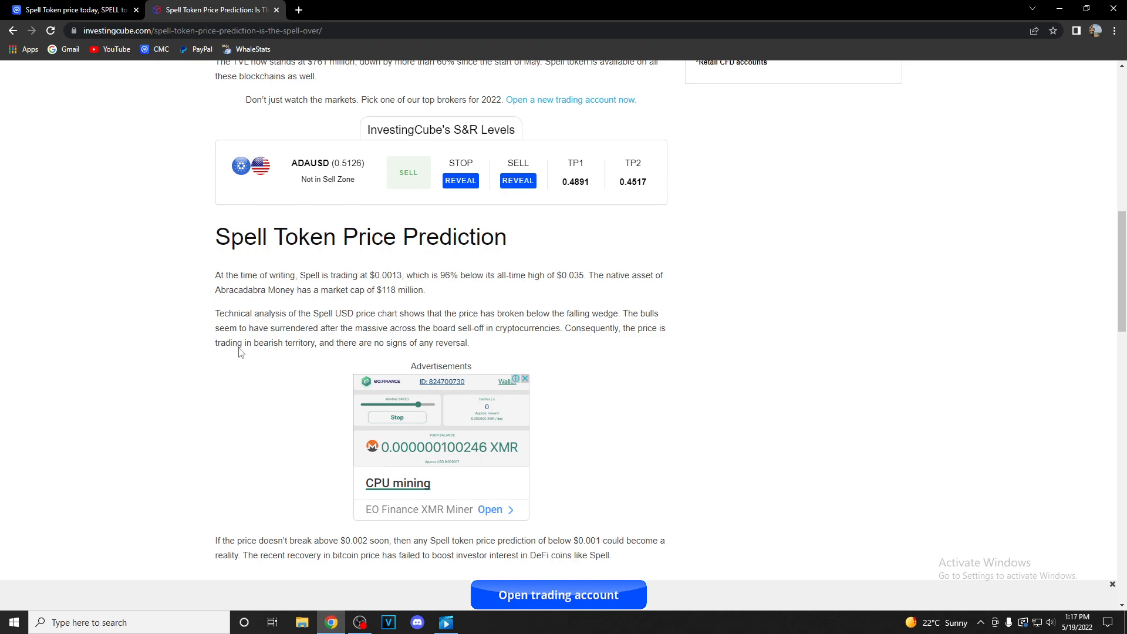
pyautogui.moveTo(442, 341)
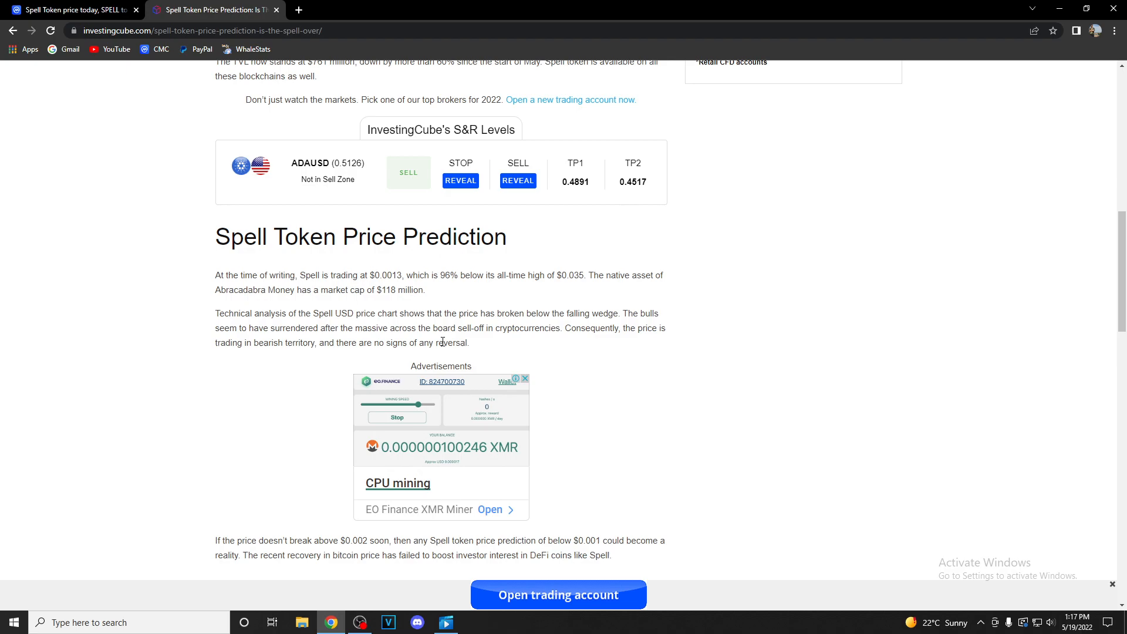
pyautogui.scroll(-3)
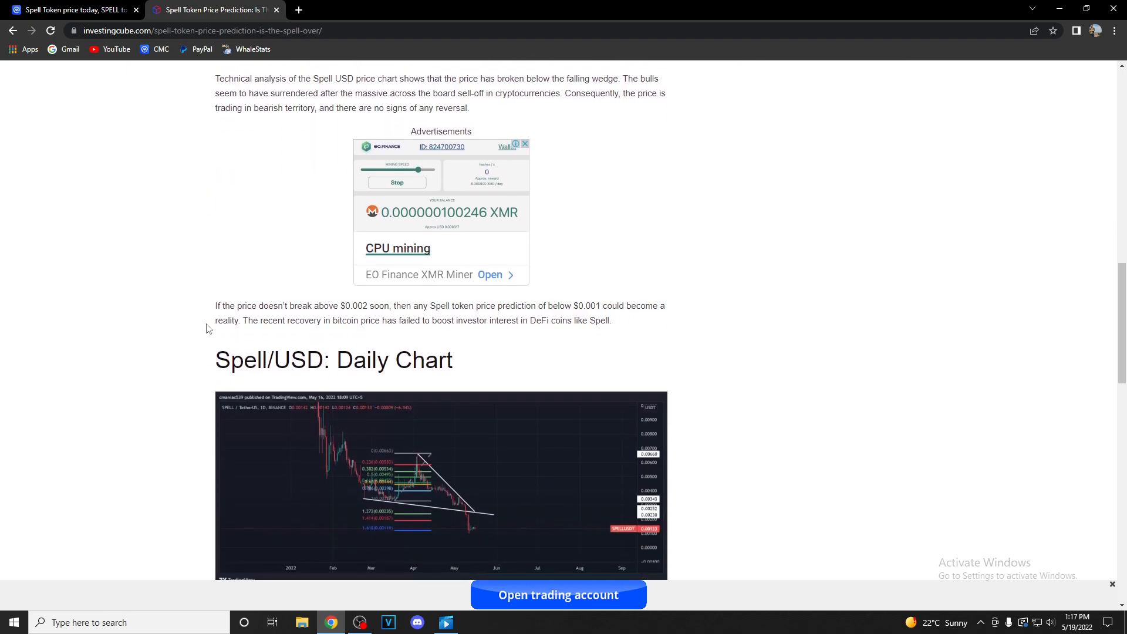
pyautogui.moveTo(362, 310)
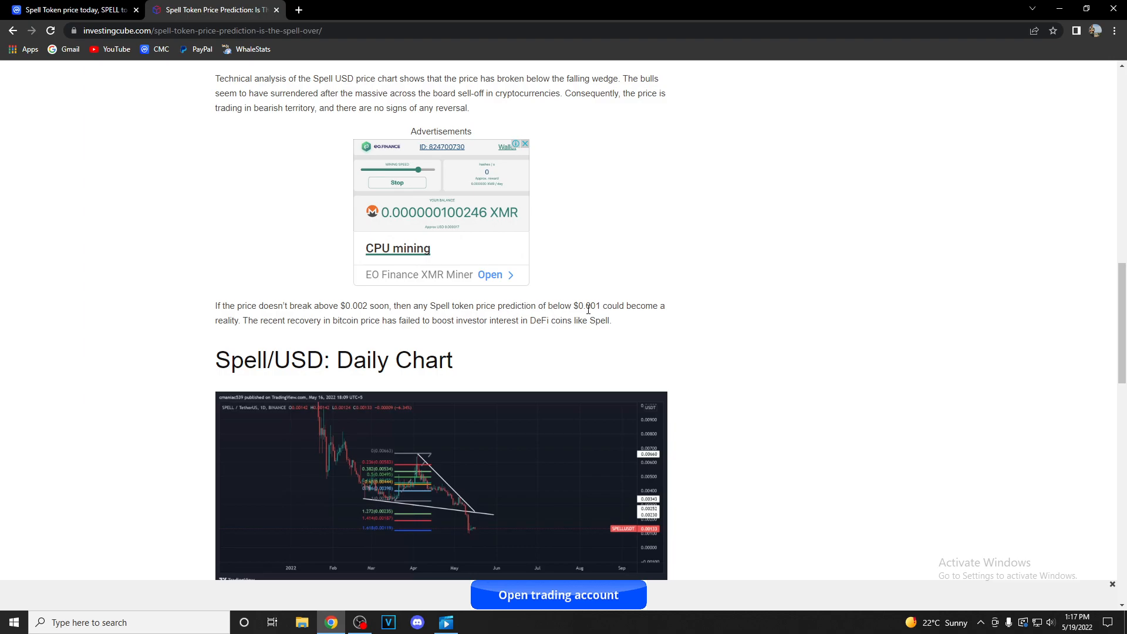
pyautogui.moveTo(172, 330)
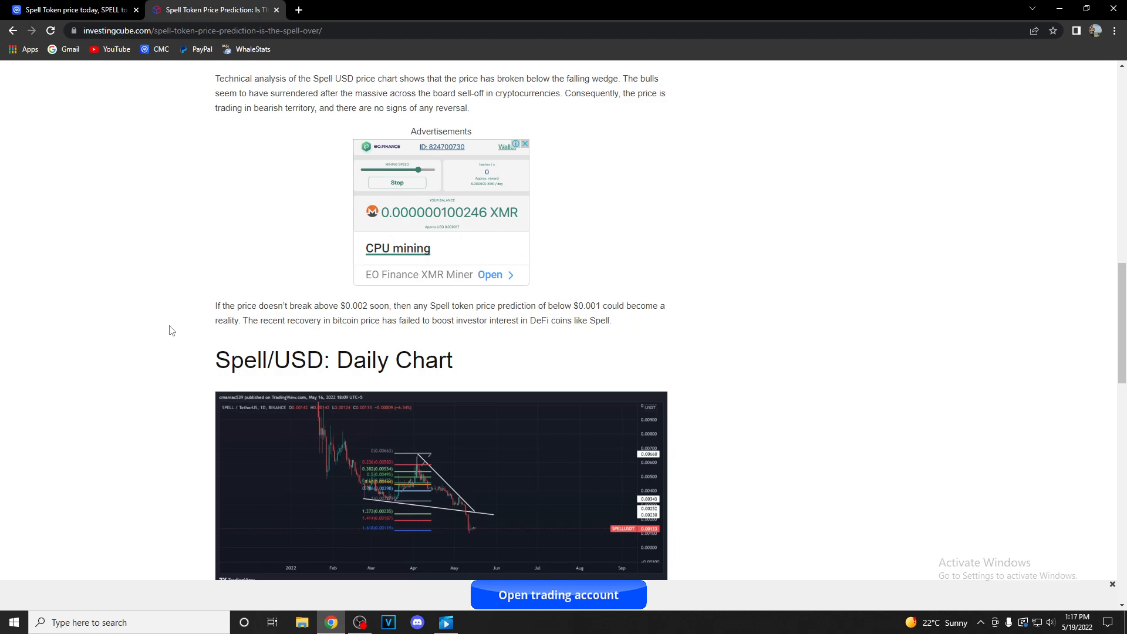
pyautogui.moveTo(330, 318)
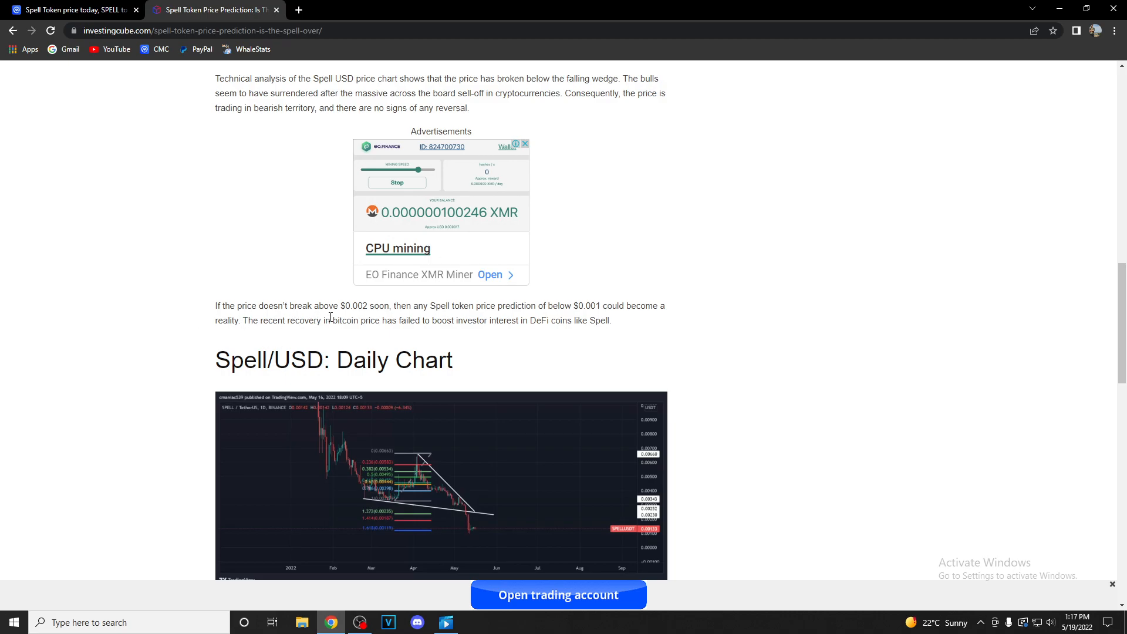
pyautogui.moveTo(486, 324)
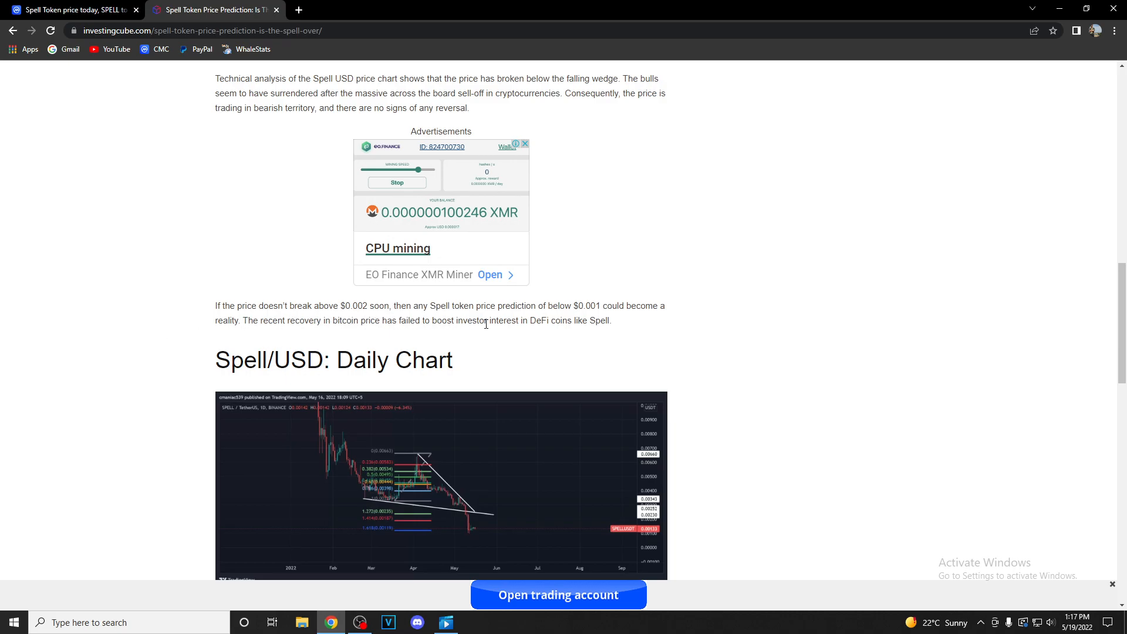
# Step: Scroll back up to reread the prediction paragraph above the daily chart
pyautogui.scroll(3)
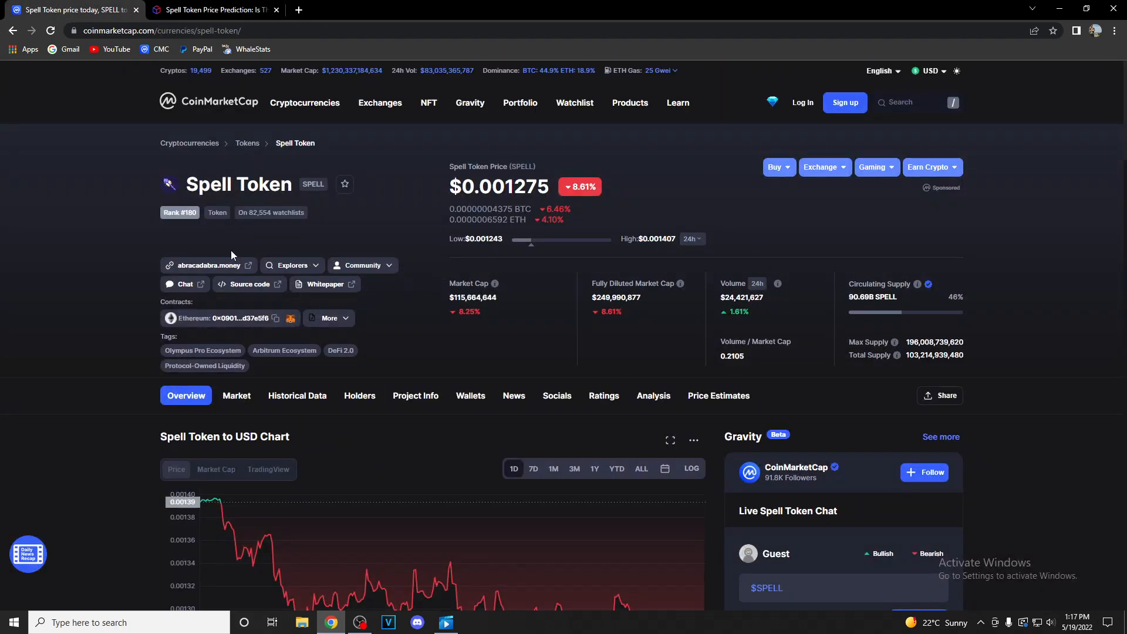
pyautogui.moveTo(72, 240)
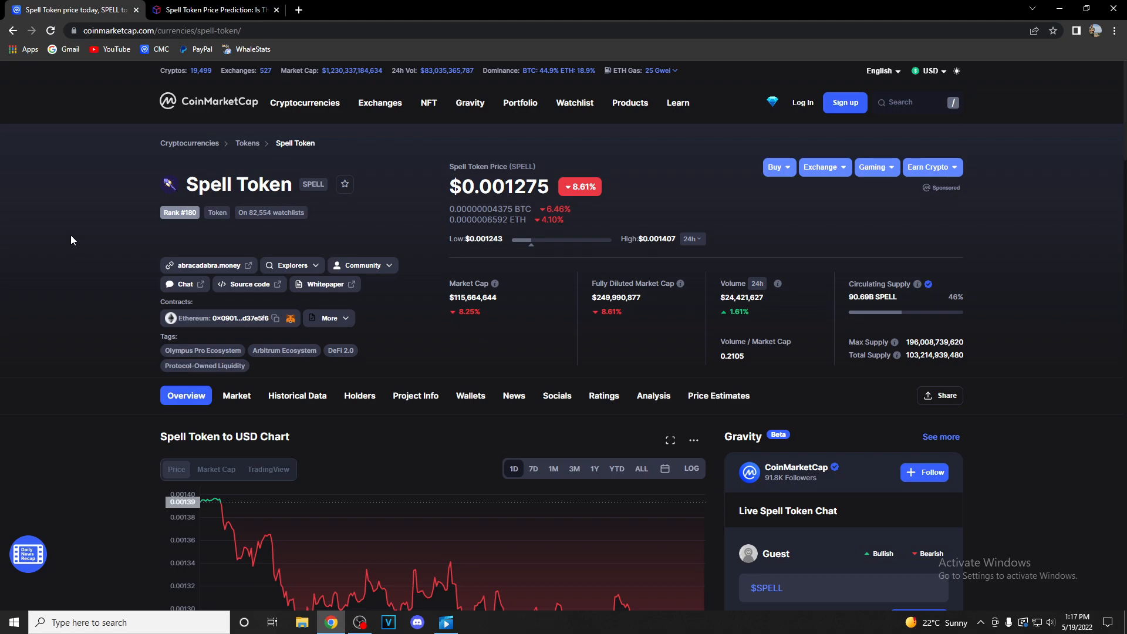
pyautogui.scroll(-3)
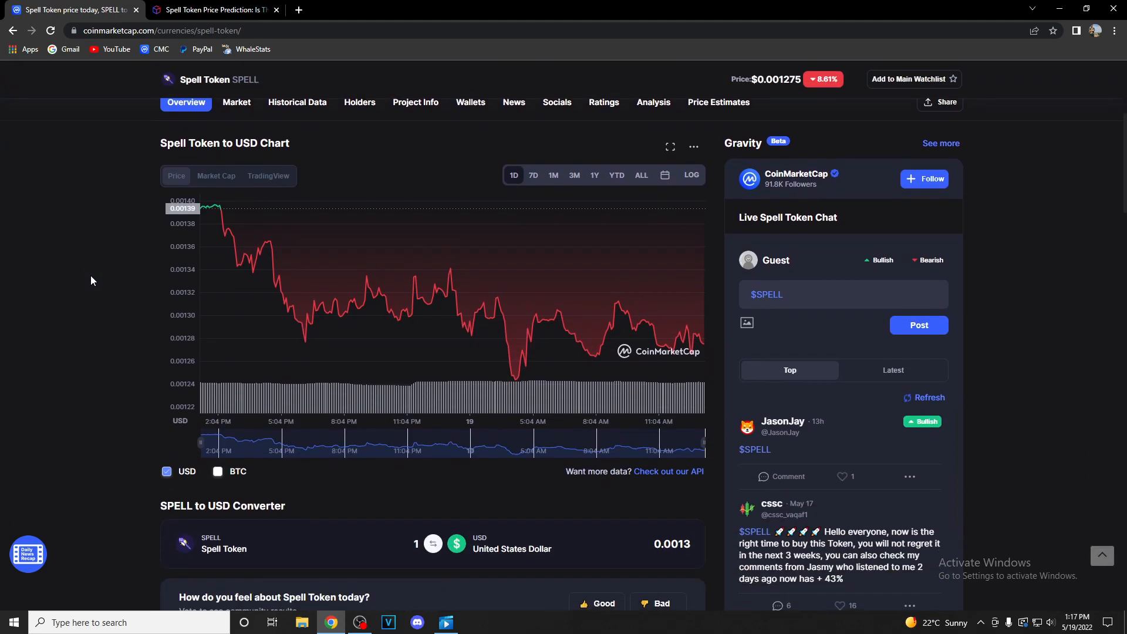
pyautogui.scroll(-3)
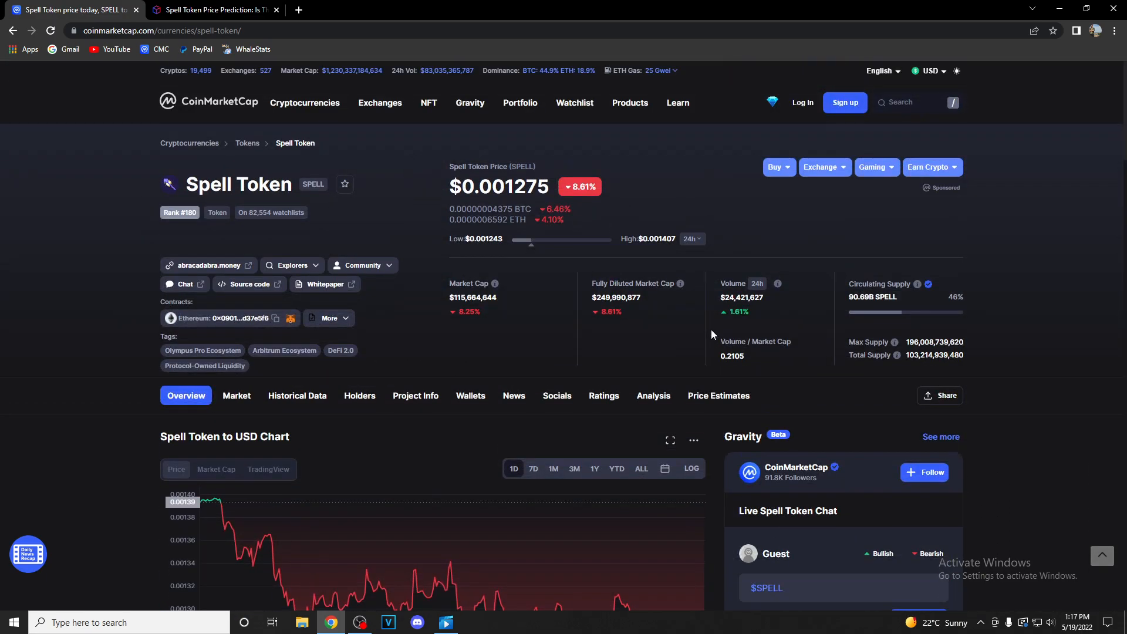
pyautogui.moveTo(34, 237)
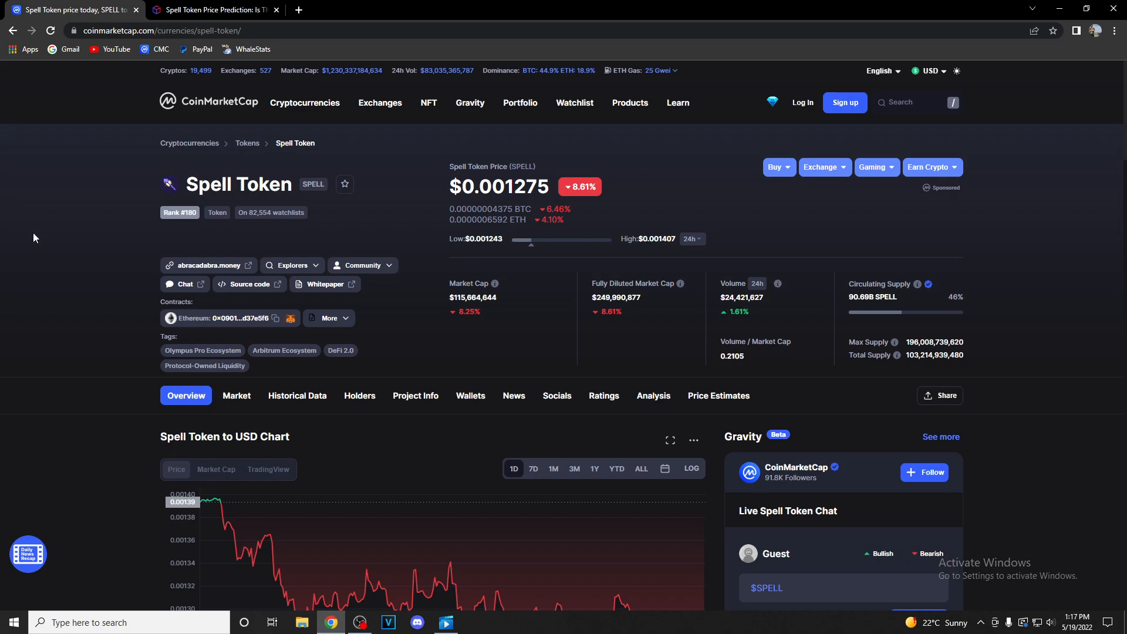